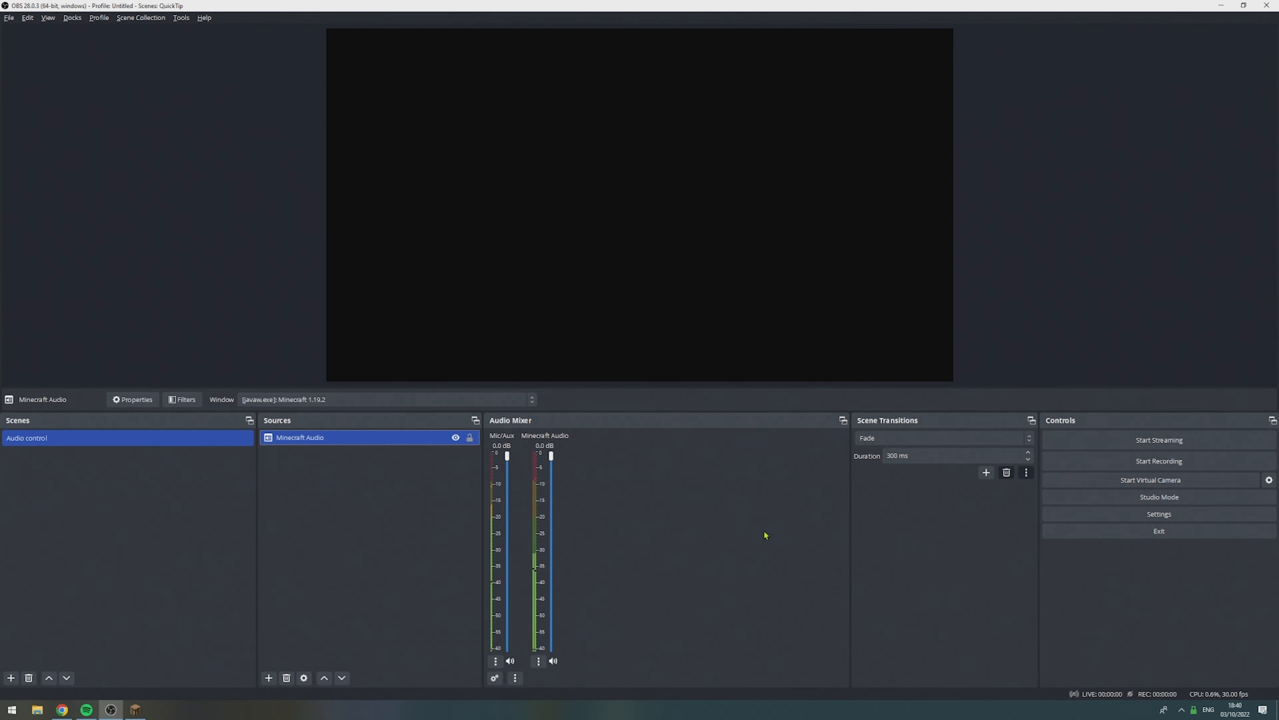
Bring up the OBS Studio 28.0 release notes page on GitHub in the browser
left_click(268, 677)
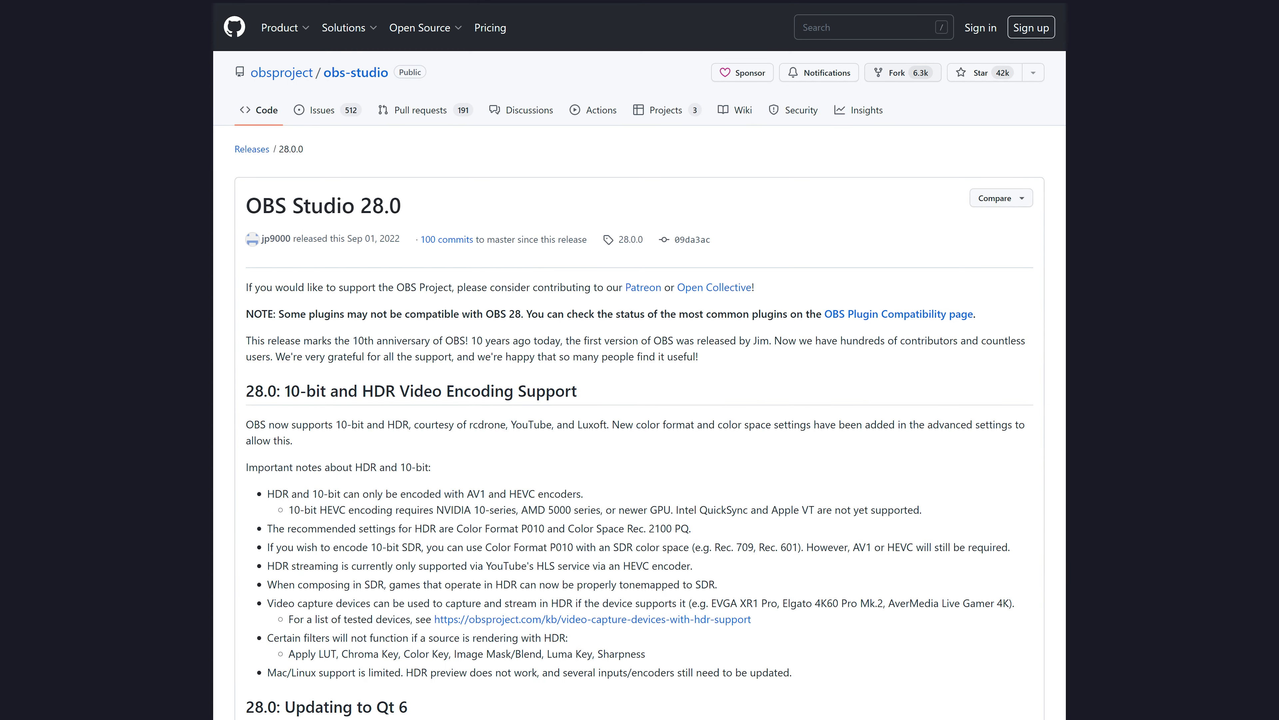
Scroll down the release notes to the 10-bit and HDR encoding details
scroll("down", 3)
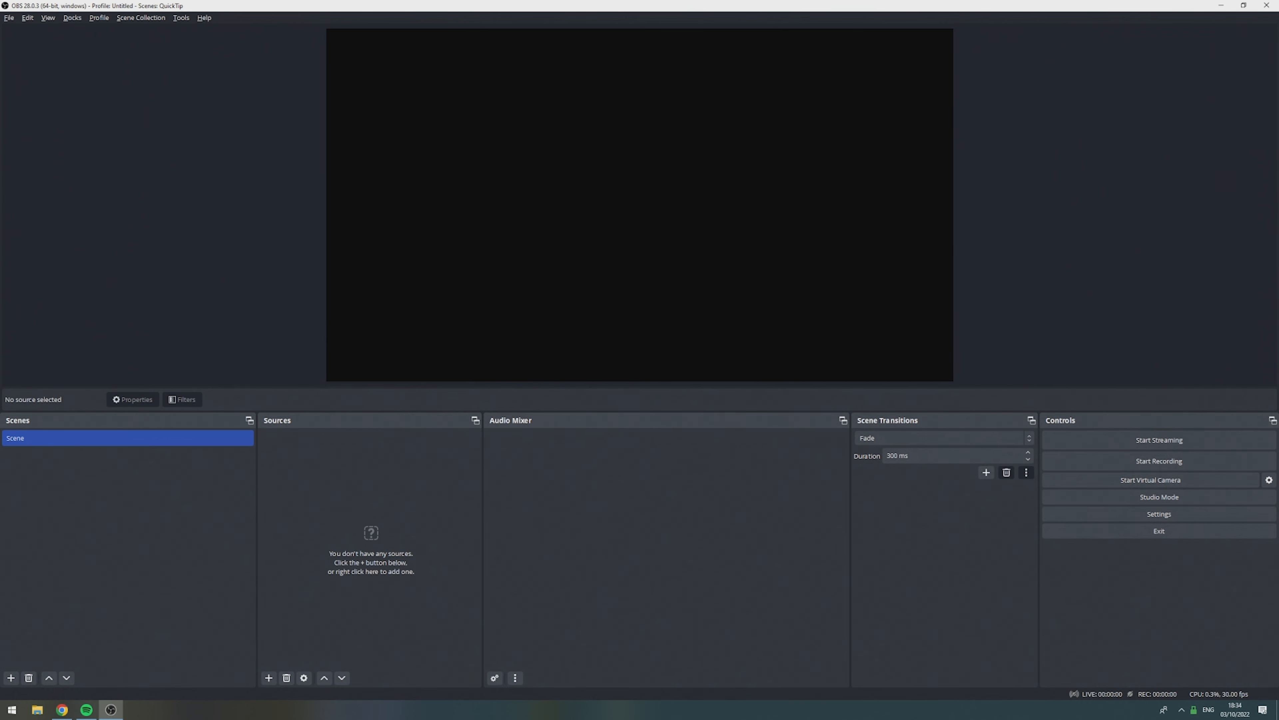
Set Mic/Auxiliary Audio to Mic In (Elgato Wave:XLR) in the Audio settings and confirm
left_click(1158, 513)
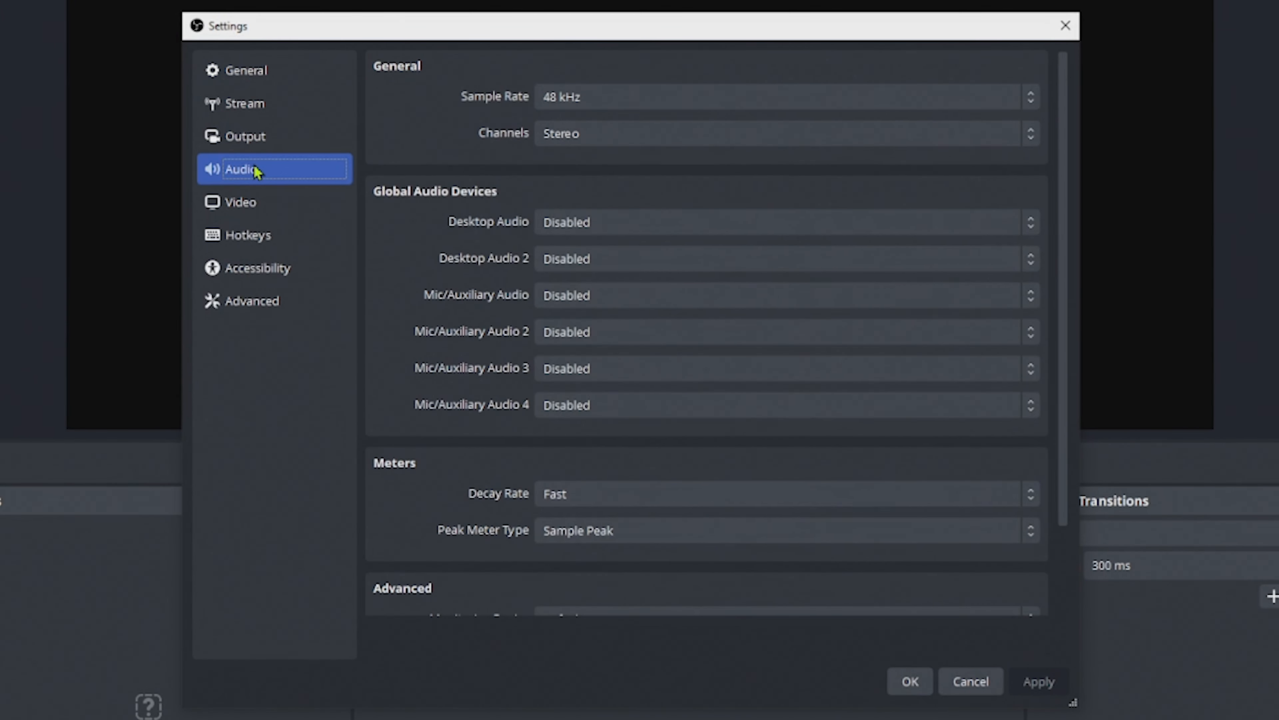
mouse_move(425, 324)
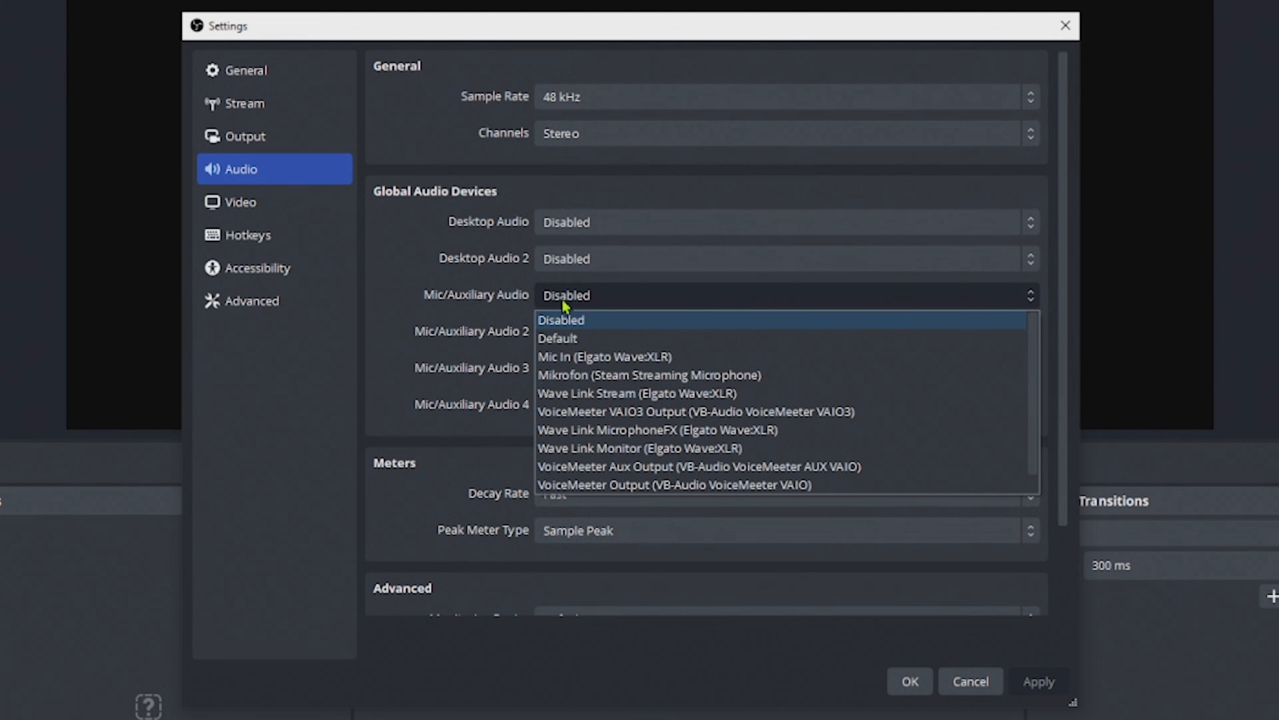
mouse_move(594, 357)
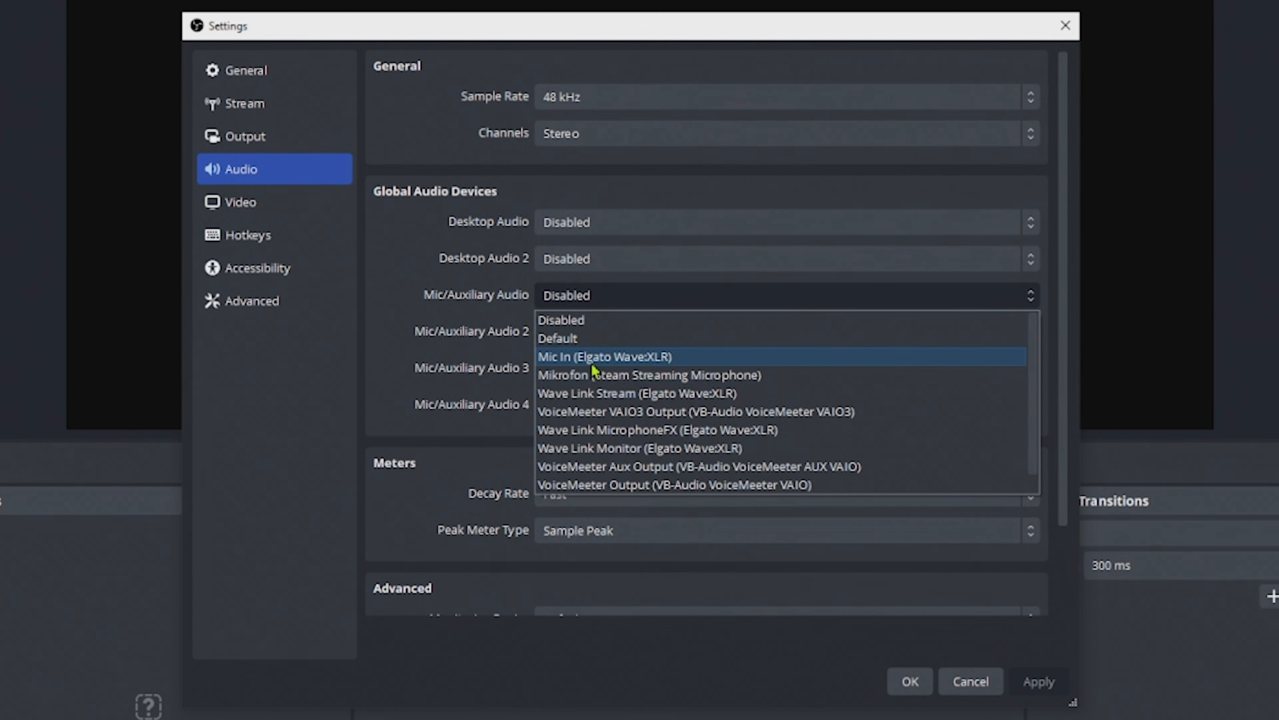
left_click(603, 356)
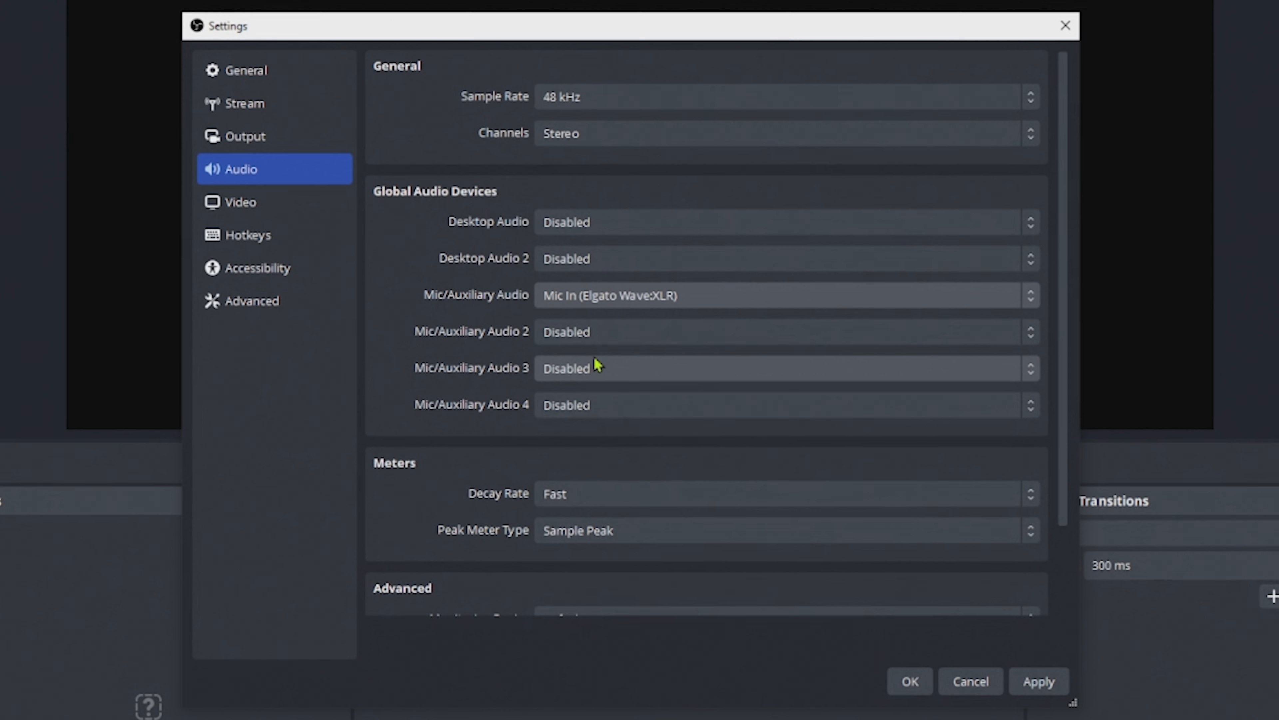
mouse_move(557, 350)
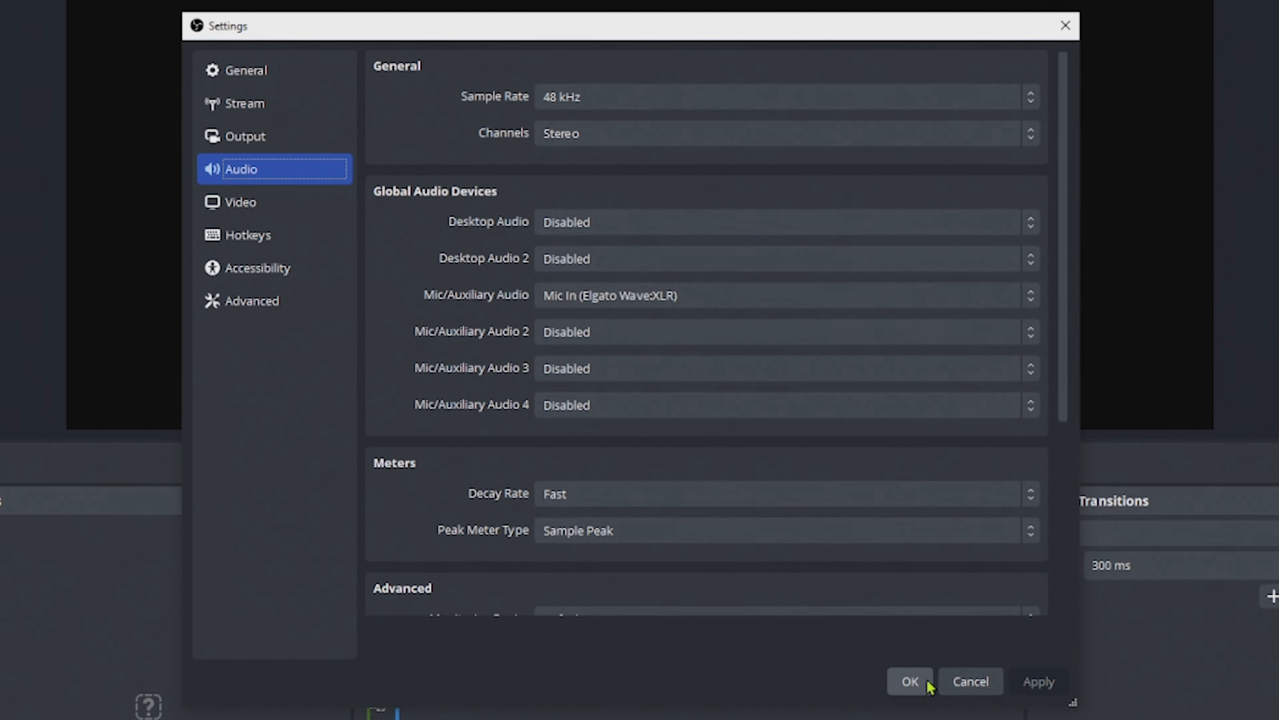
left_click(909, 680)
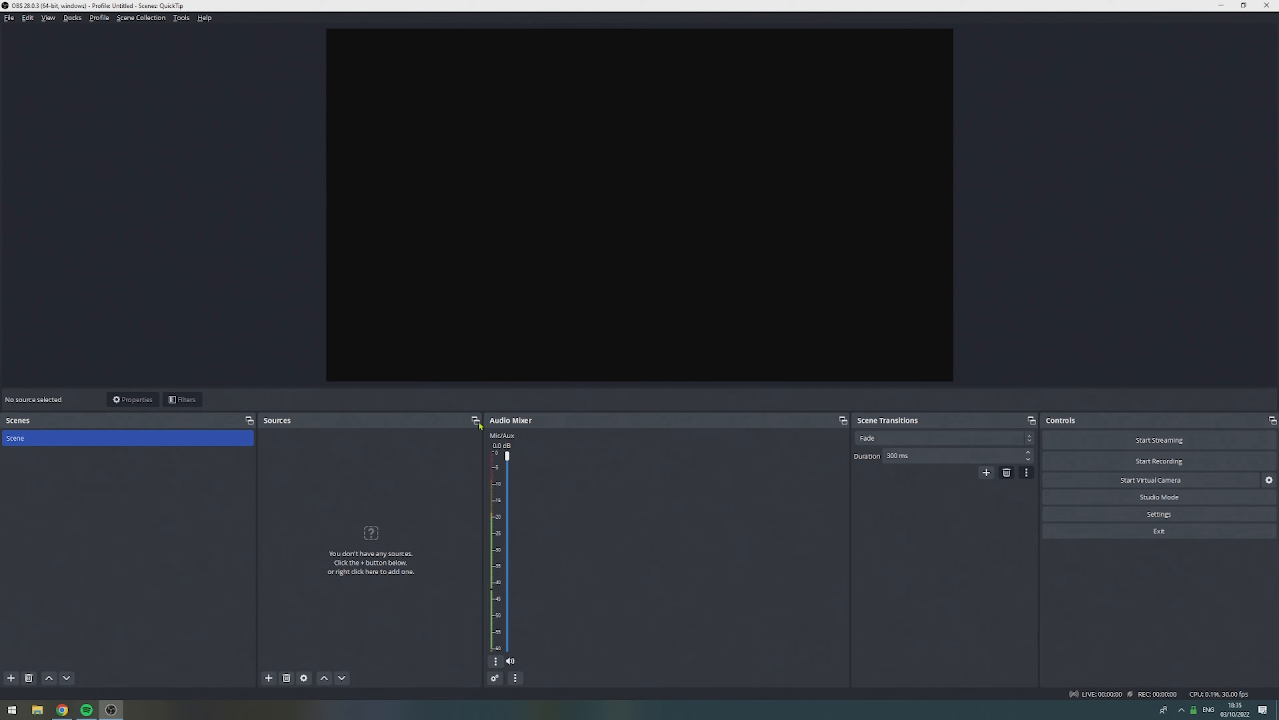
mouse_move(604, 538)
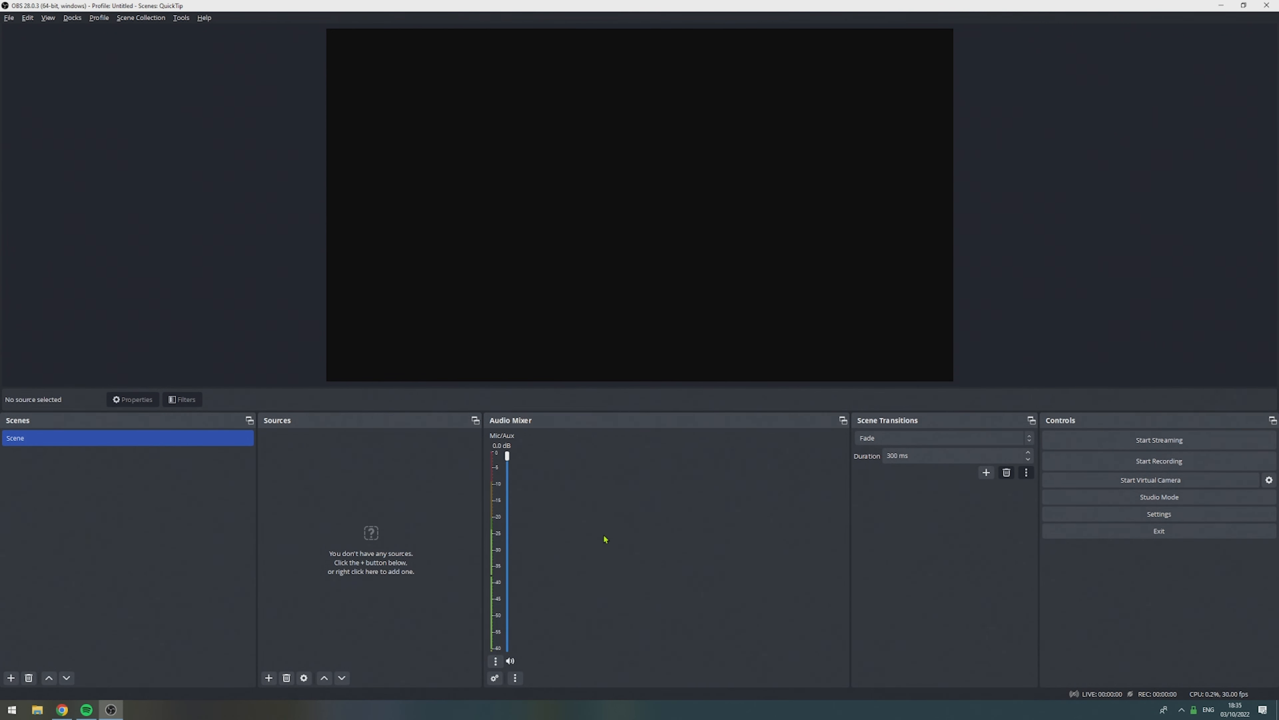
Rename the default scene to 'Audio control' from the Scenes dock context menu
right_click(126, 438)
type("Audio control")
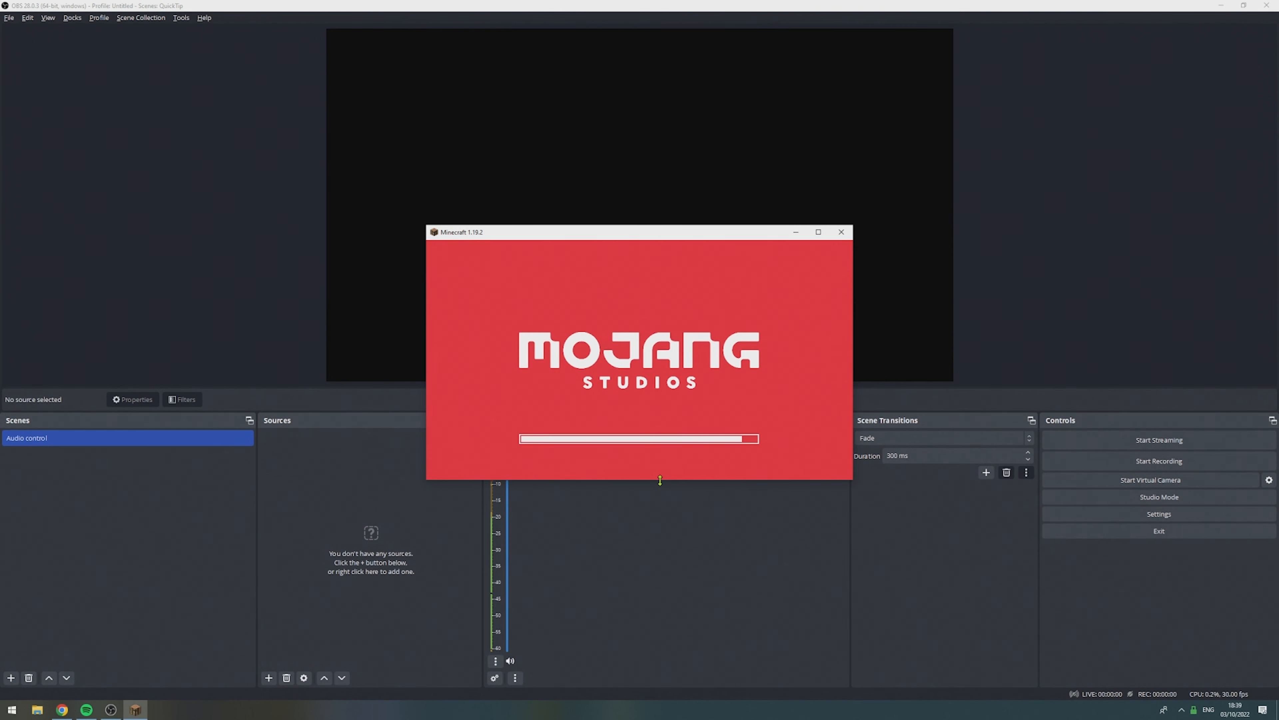
Add an Application Audio Capture source 'Minecraft Audio' targeting the Minecraft window
left_click(269, 677)
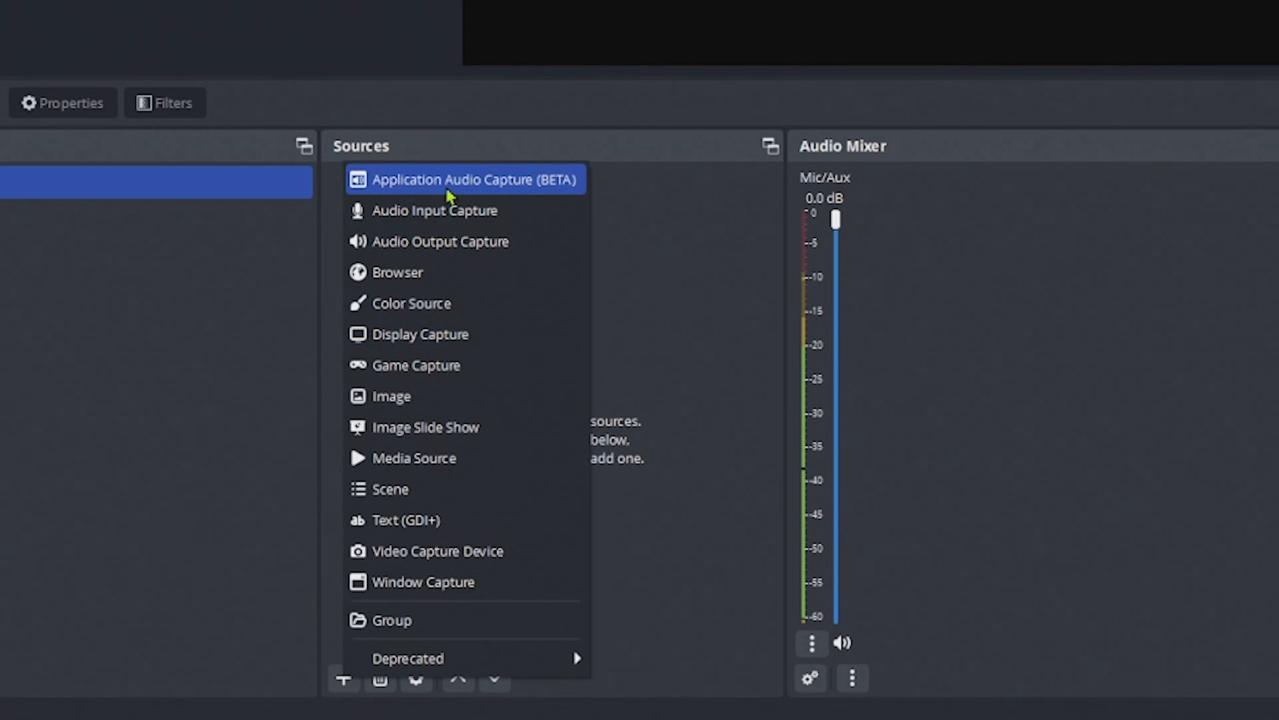
left_click(475, 179)
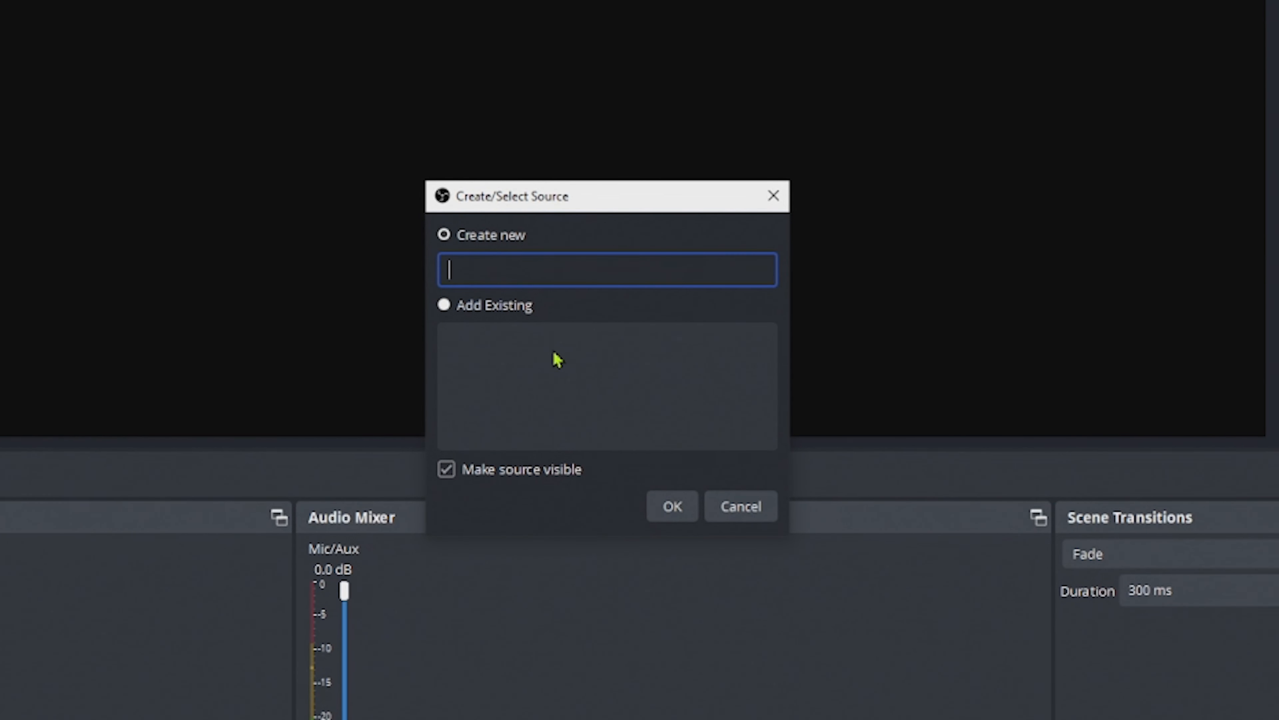
left_click(671, 506)
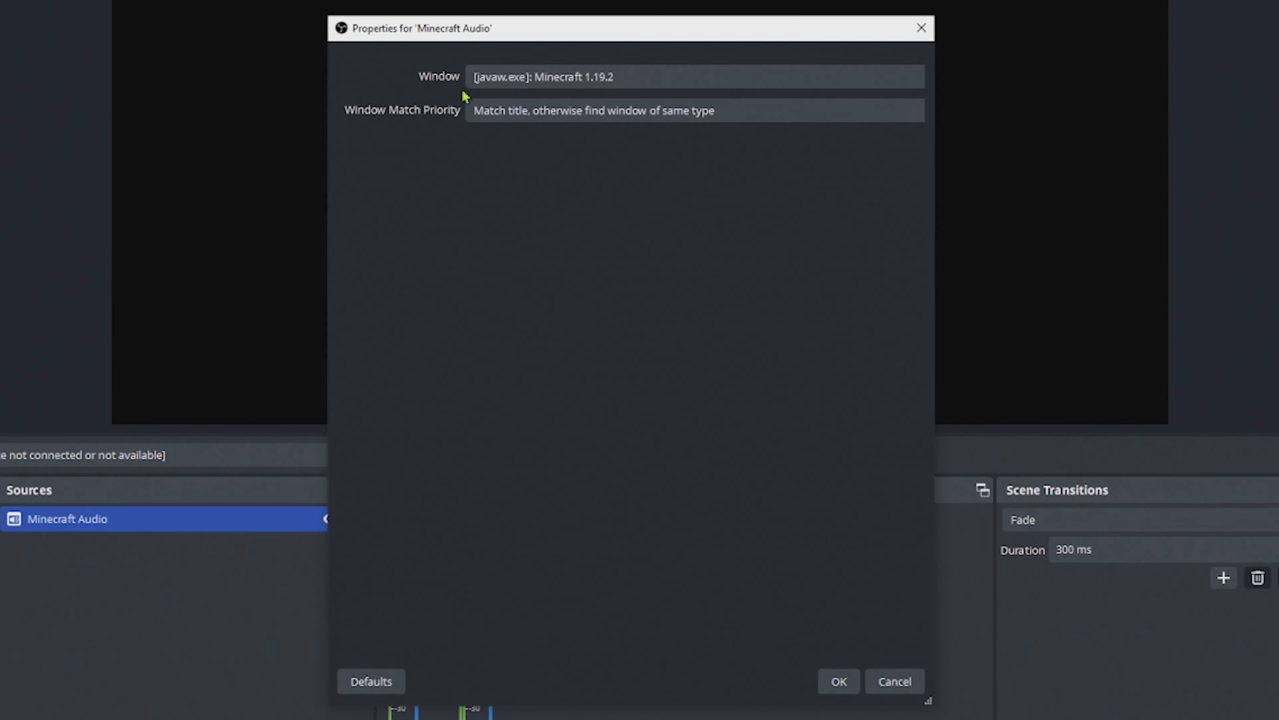
mouse_move(909, 589)
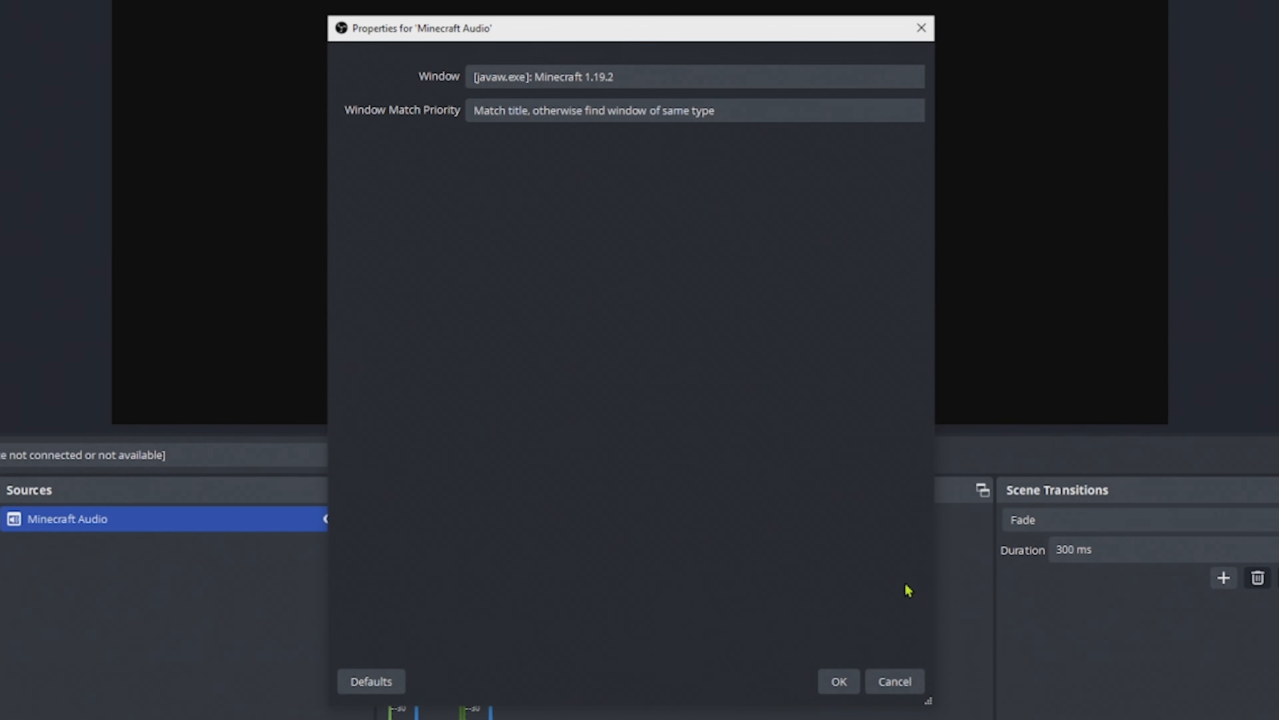
left_click(838, 681)
type("Planet Coaster Audio")
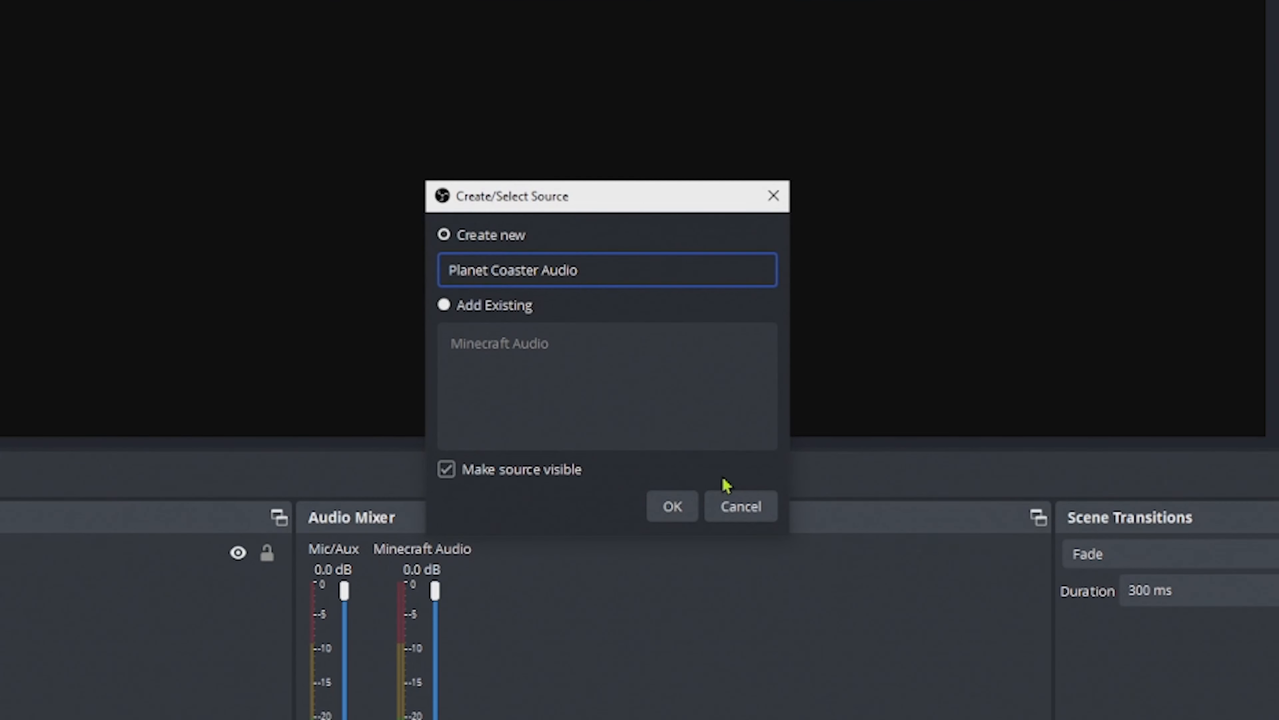
Add the 'Planet Coaster Audio' source capturing PlanetCoaster.exe, then close the game
left_click(672, 506)
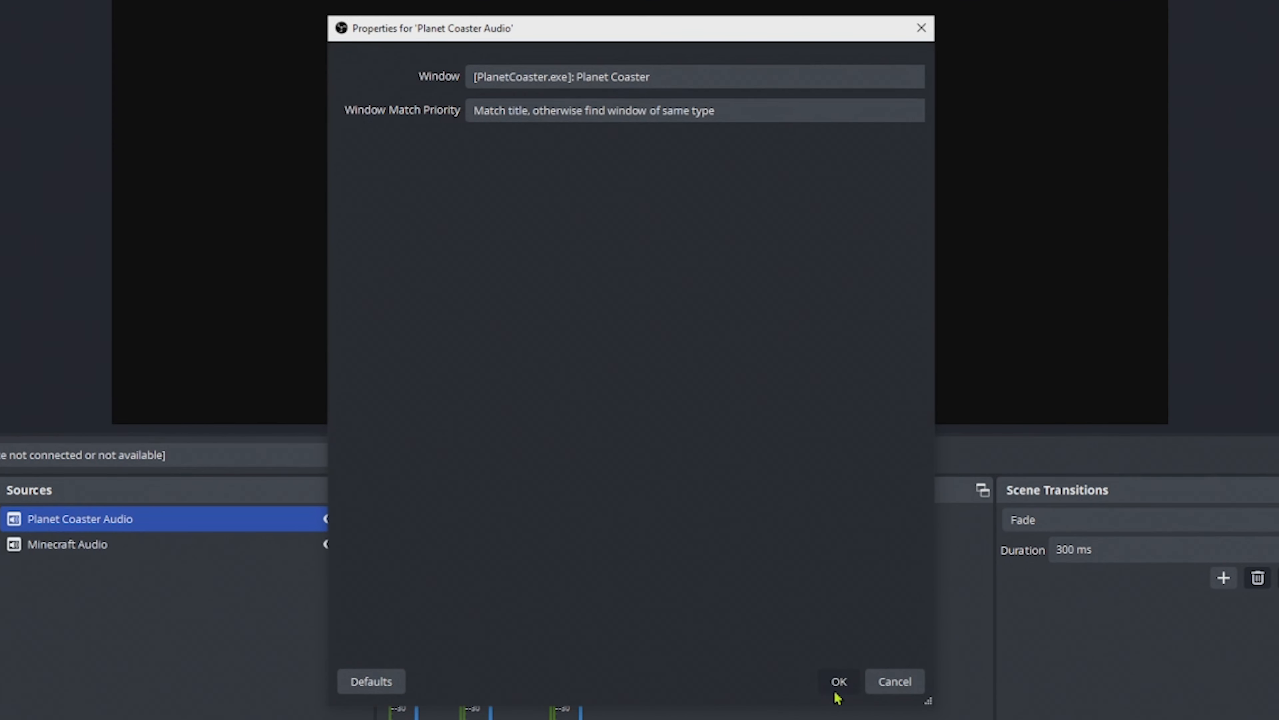
left_click(839, 680)
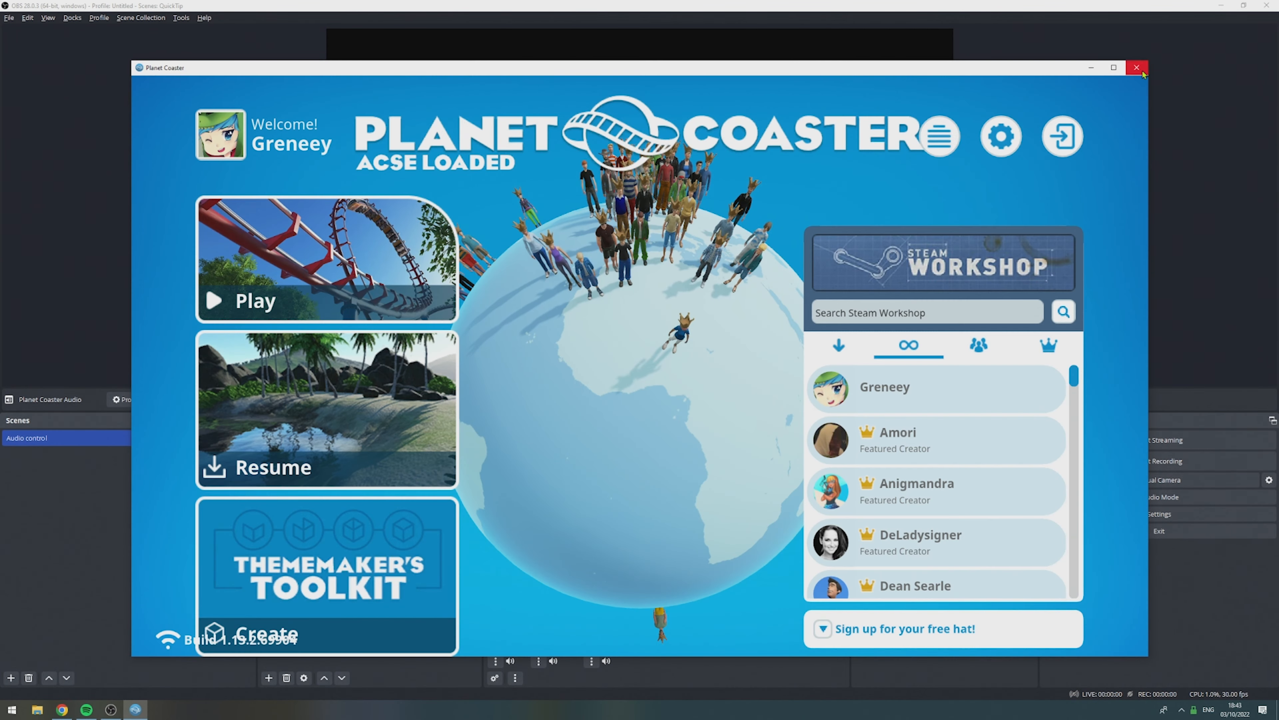
left_click(1137, 68)
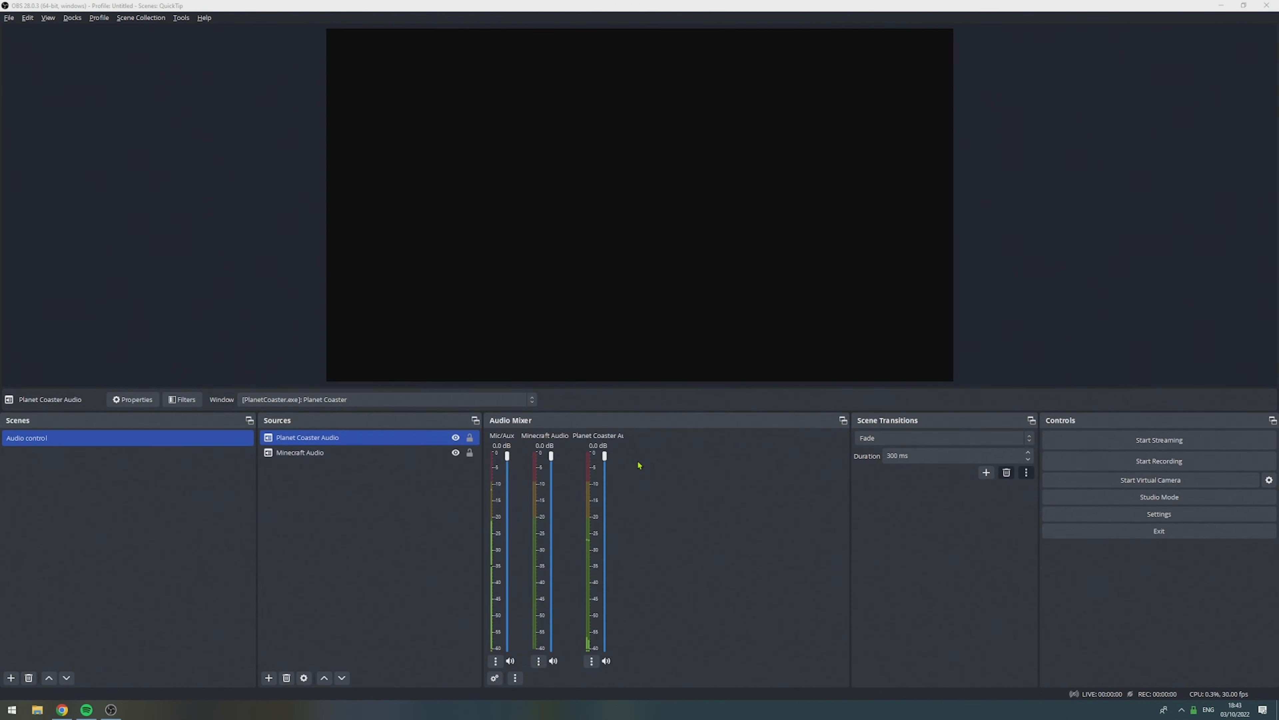
mouse_move(686, 528)
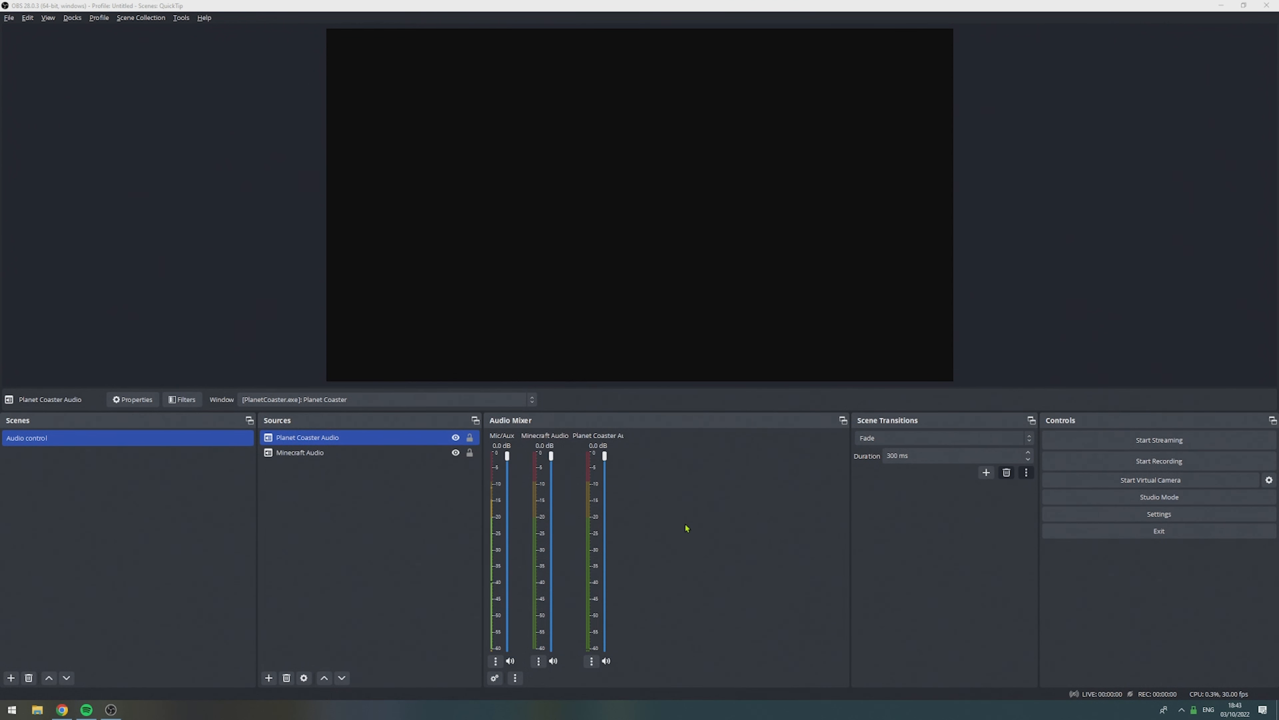
Add an Application Audio Capture source 'Spotify Audio' targeting Spotify.exe, then bring up Discord
left_click(268, 677)
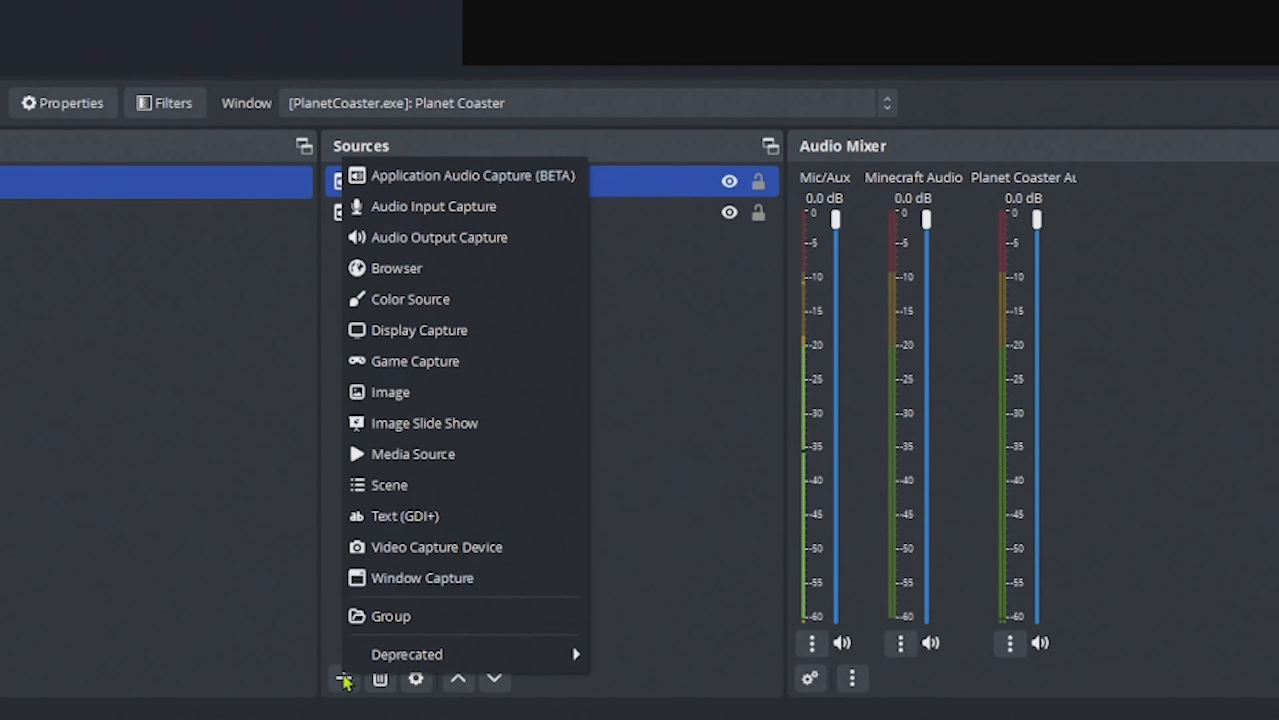
left_click(473, 175)
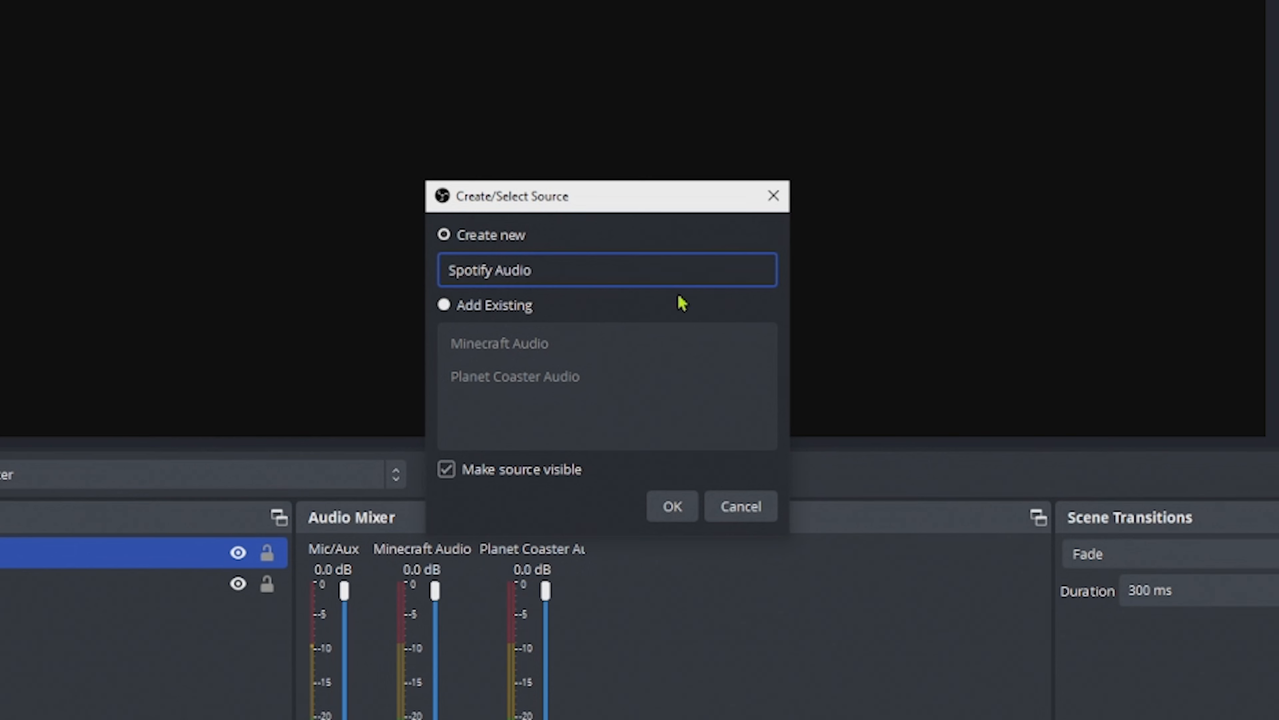
left_click(672, 506)
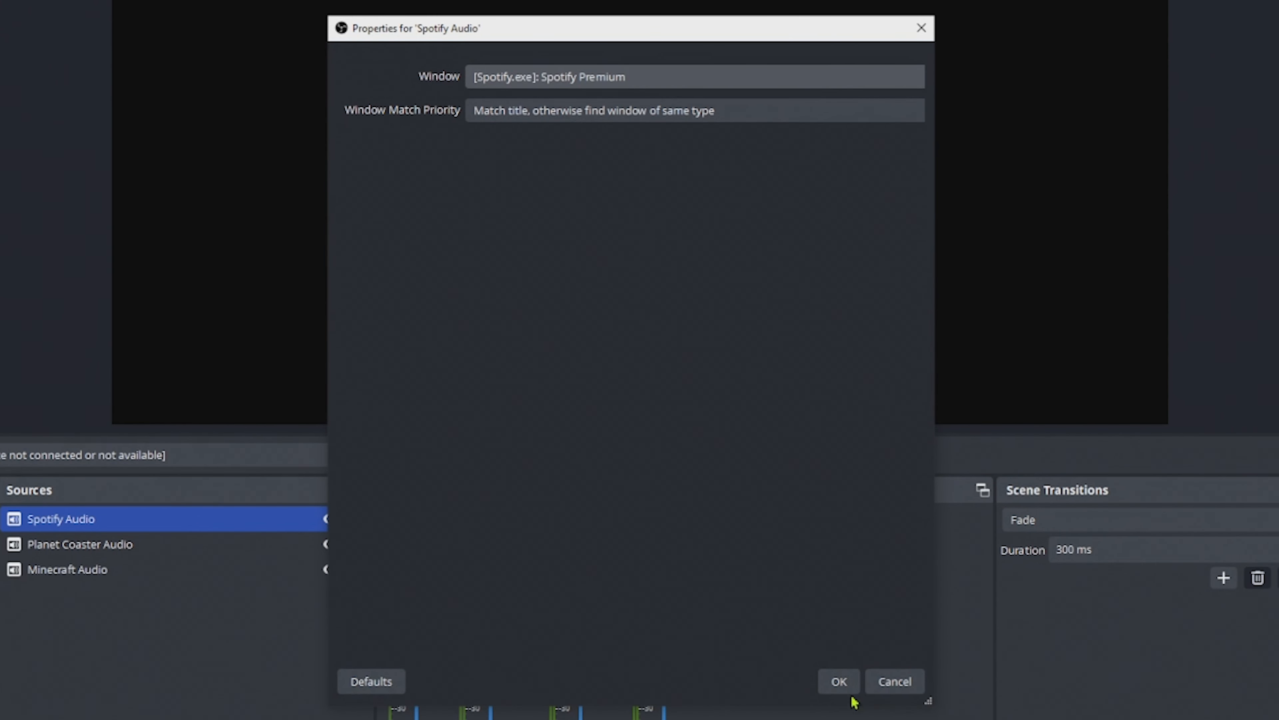
left_click(839, 680)
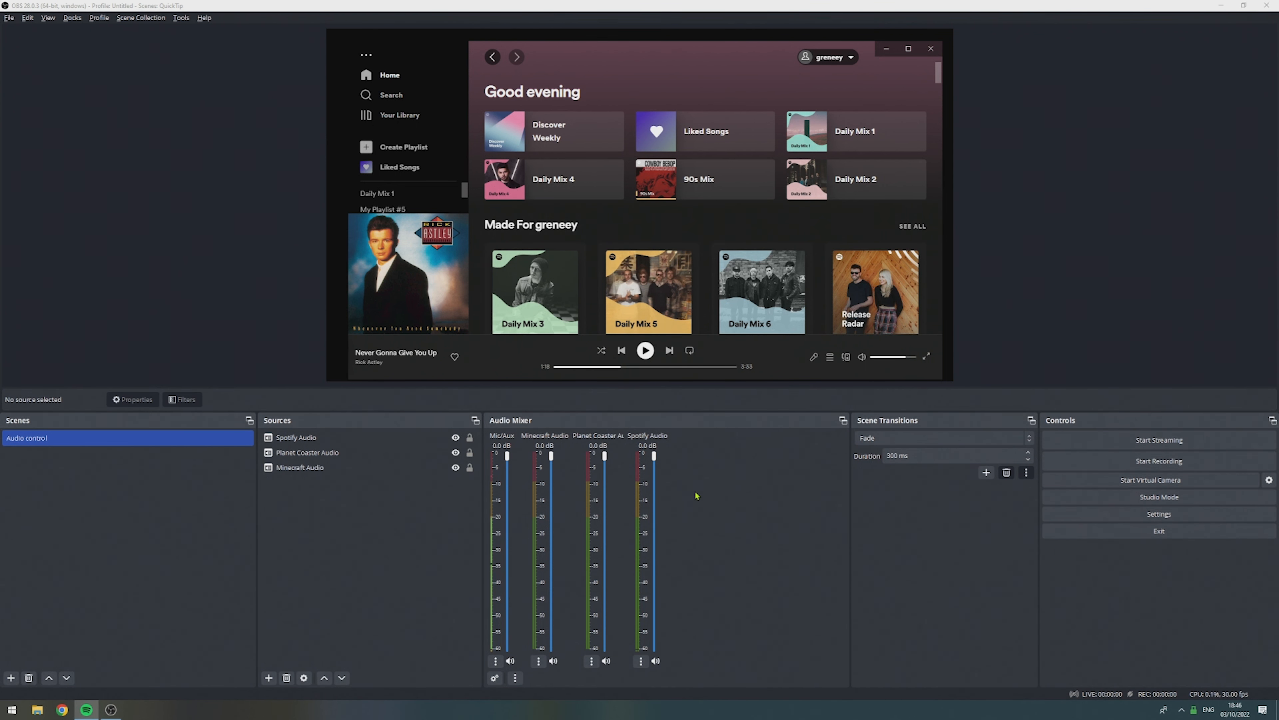
left_click(135, 709)
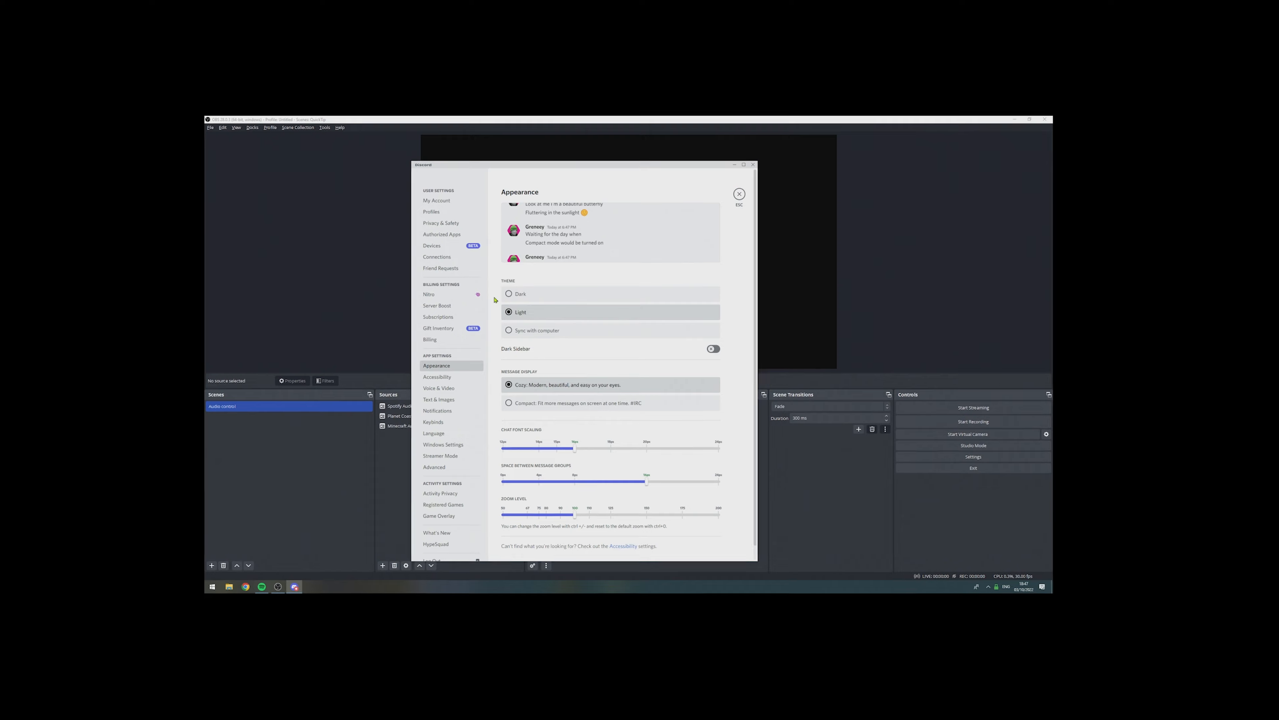
Return from Discord and add a 'Discord Audio' source capturing the Discord.exe window
left_click(738, 193)
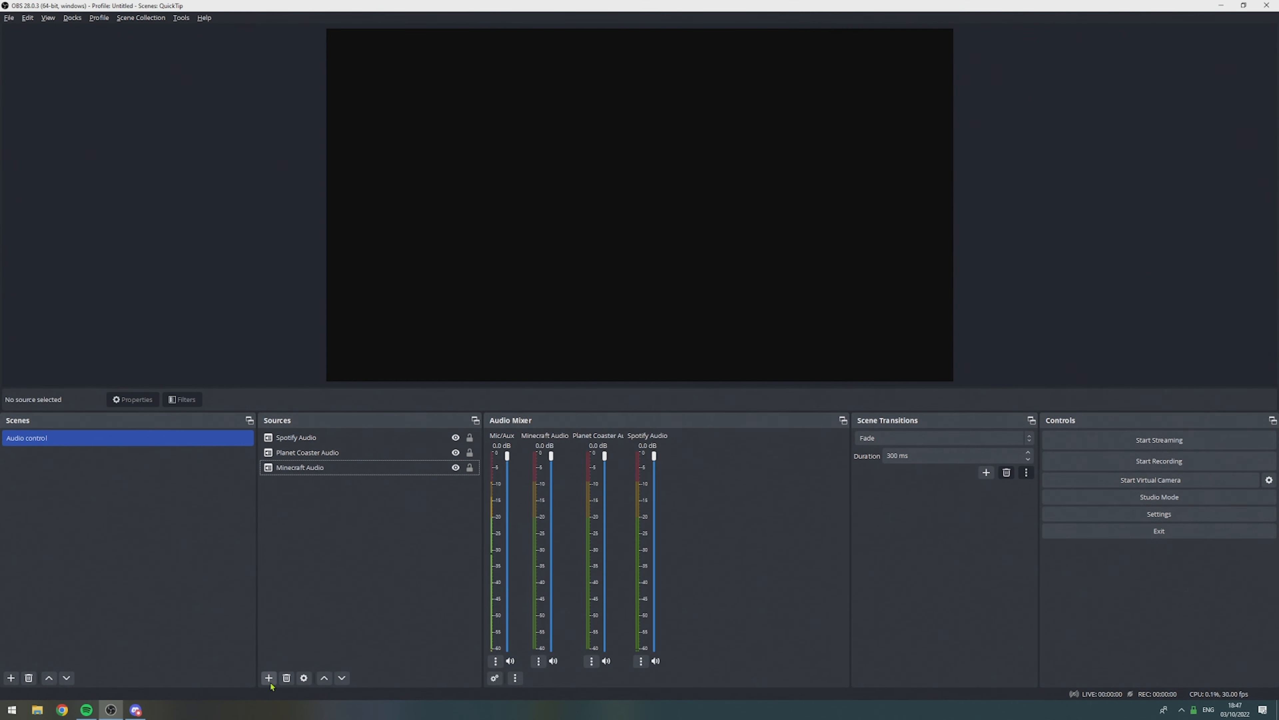
left_click(269, 678)
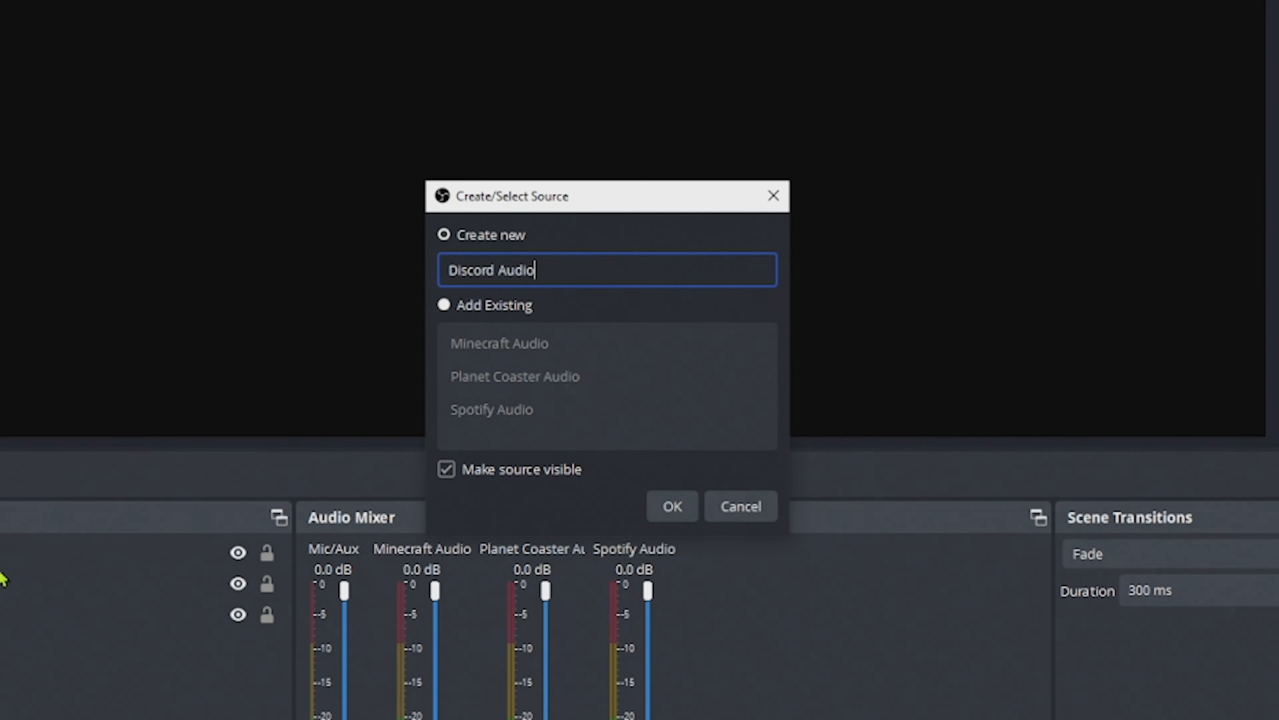
left_click(671, 505)
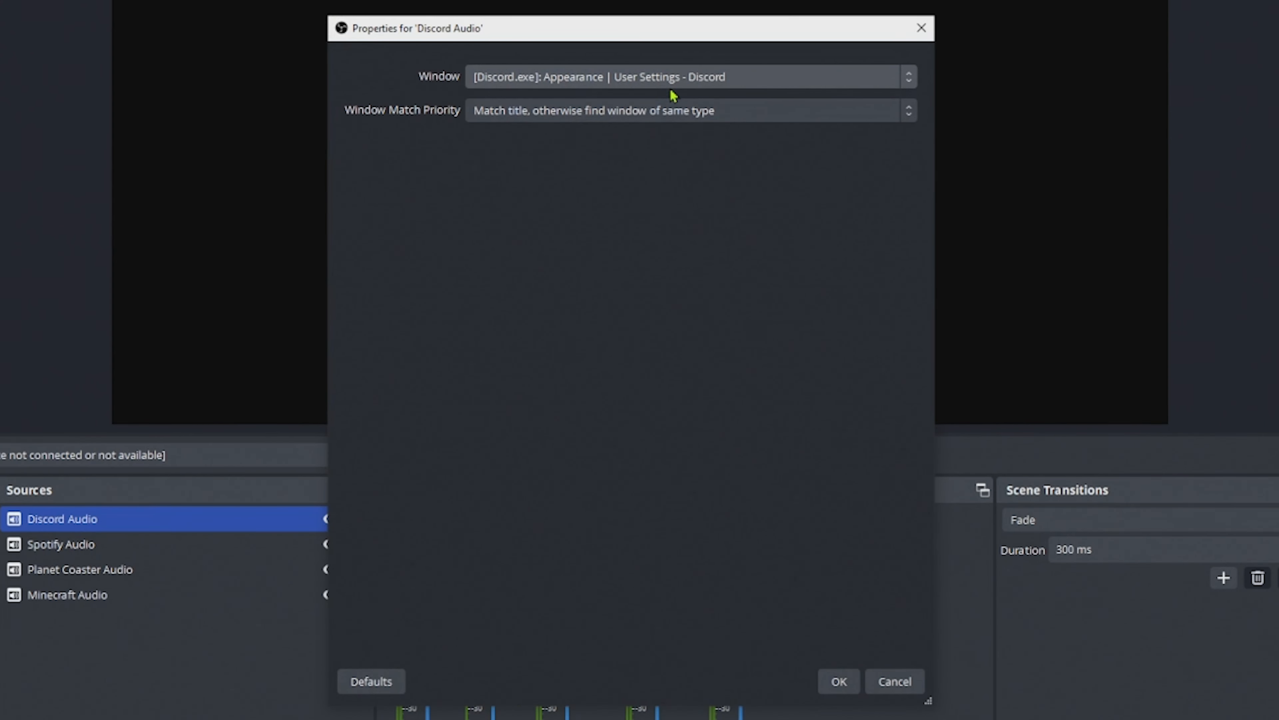
left_click(837, 681)
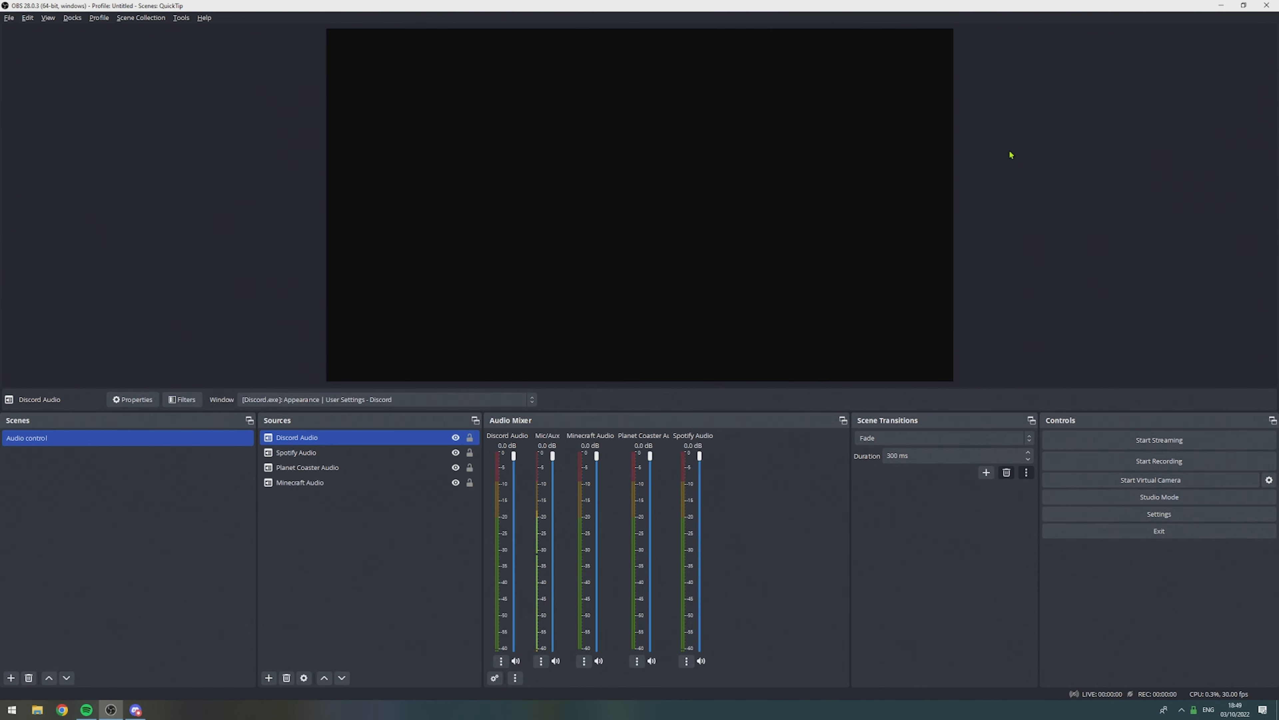
left_click(1233, 5)
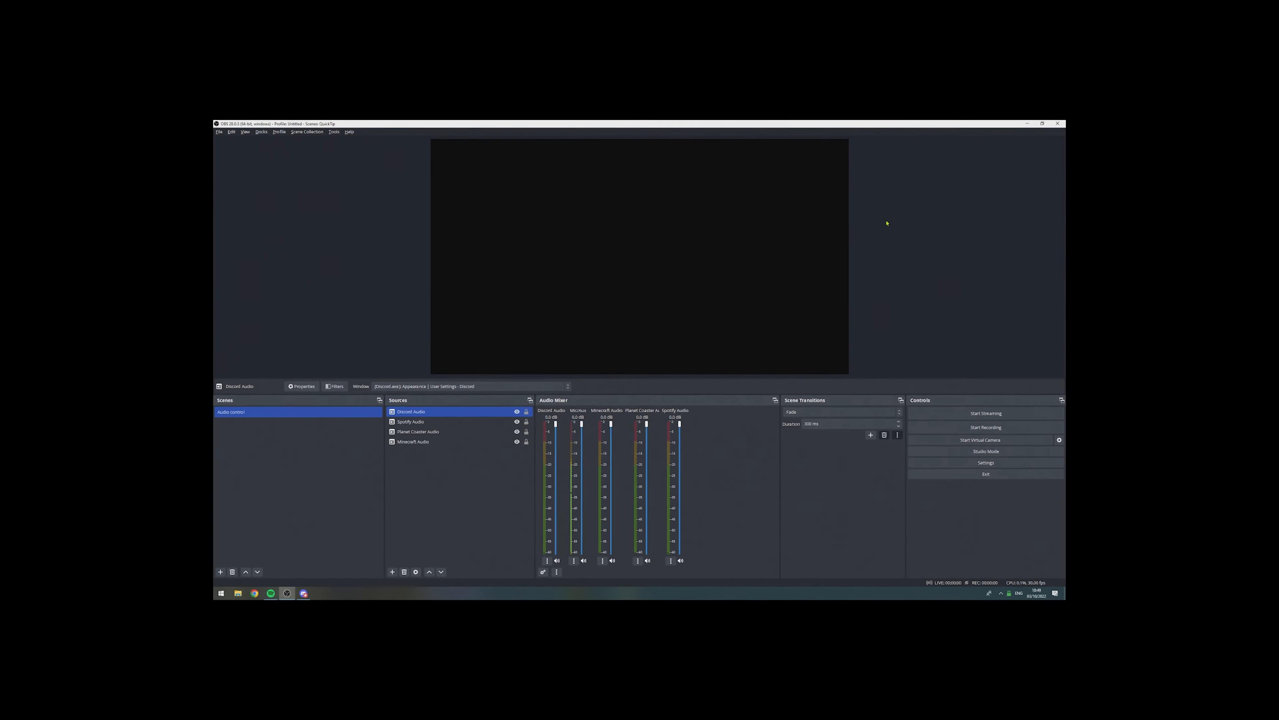
left_click(1042, 123)
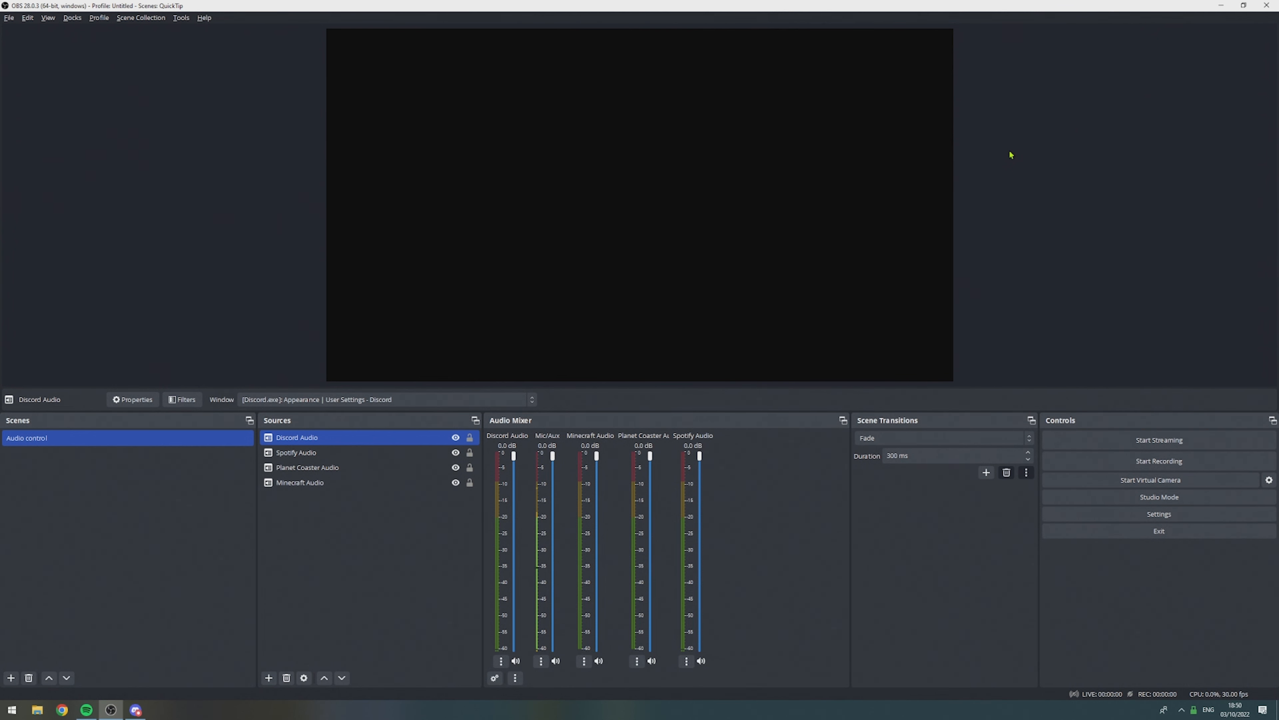
mouse_move(1053, 5)
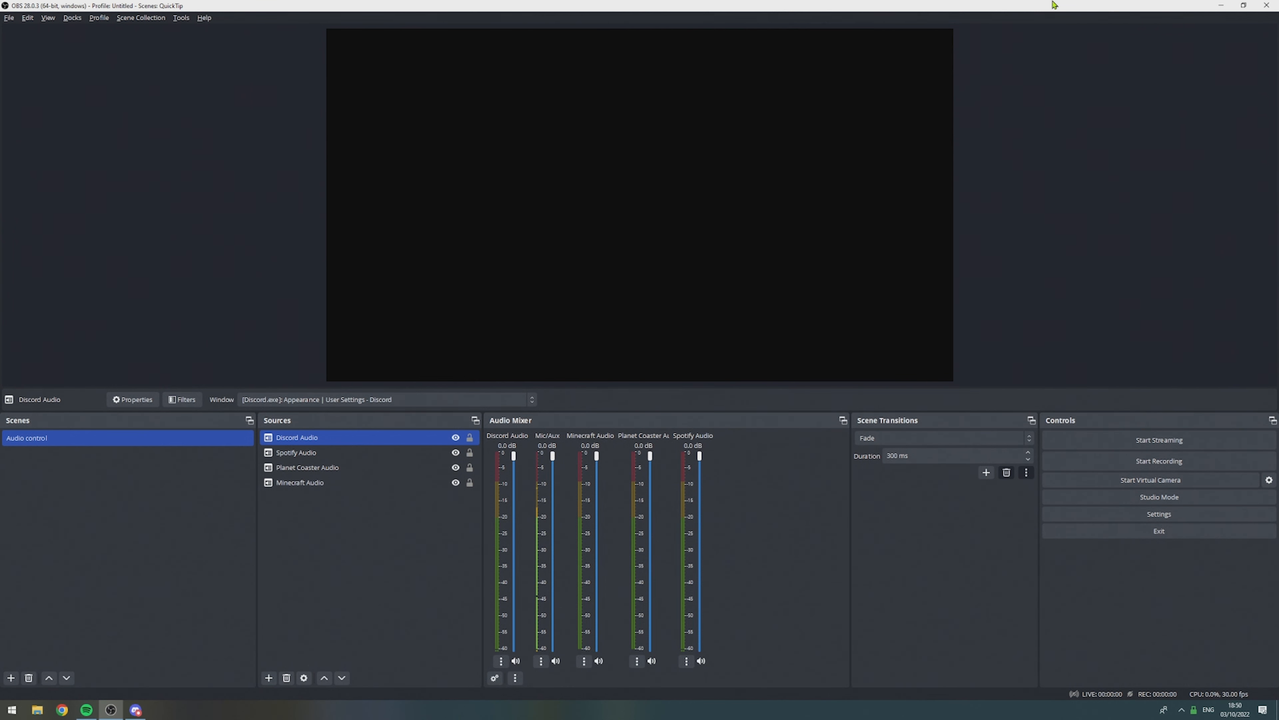
Add a Display Capture source and the existing 'Audio control' scene as sources of Just Chatting
left_click(269, 677)
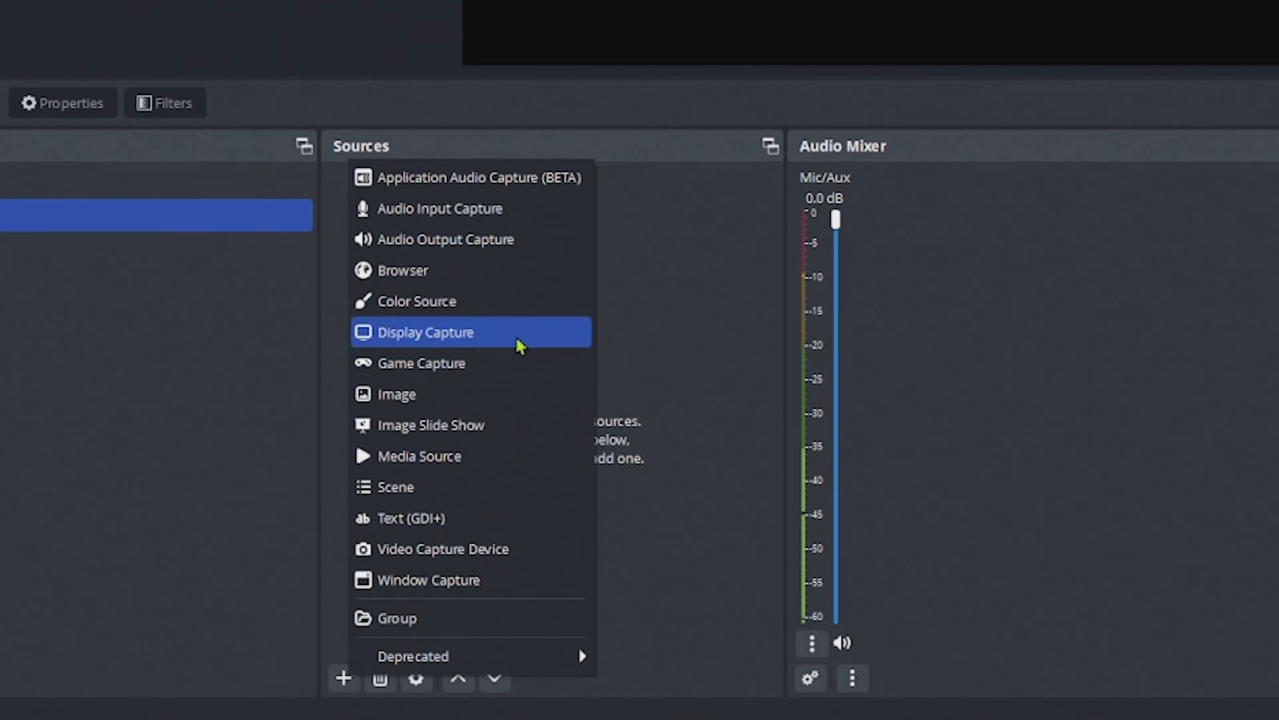
left_click(425, 332)
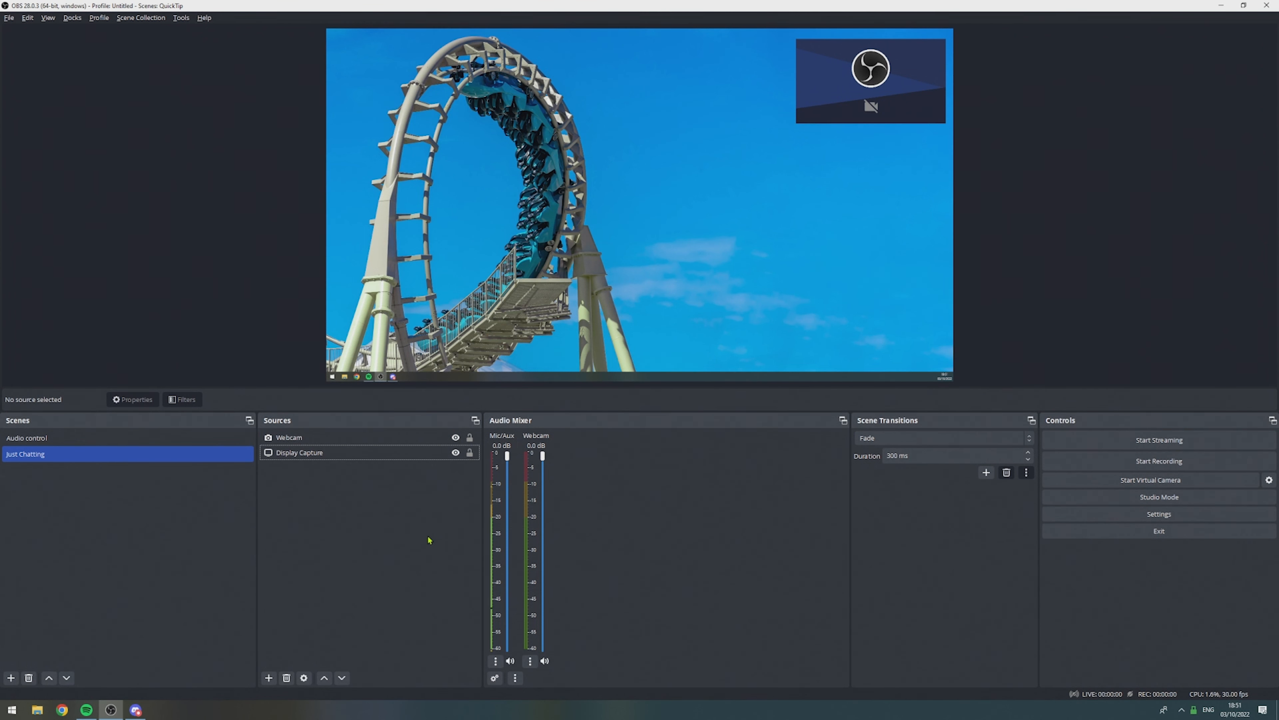
mouse_move(268, 677)
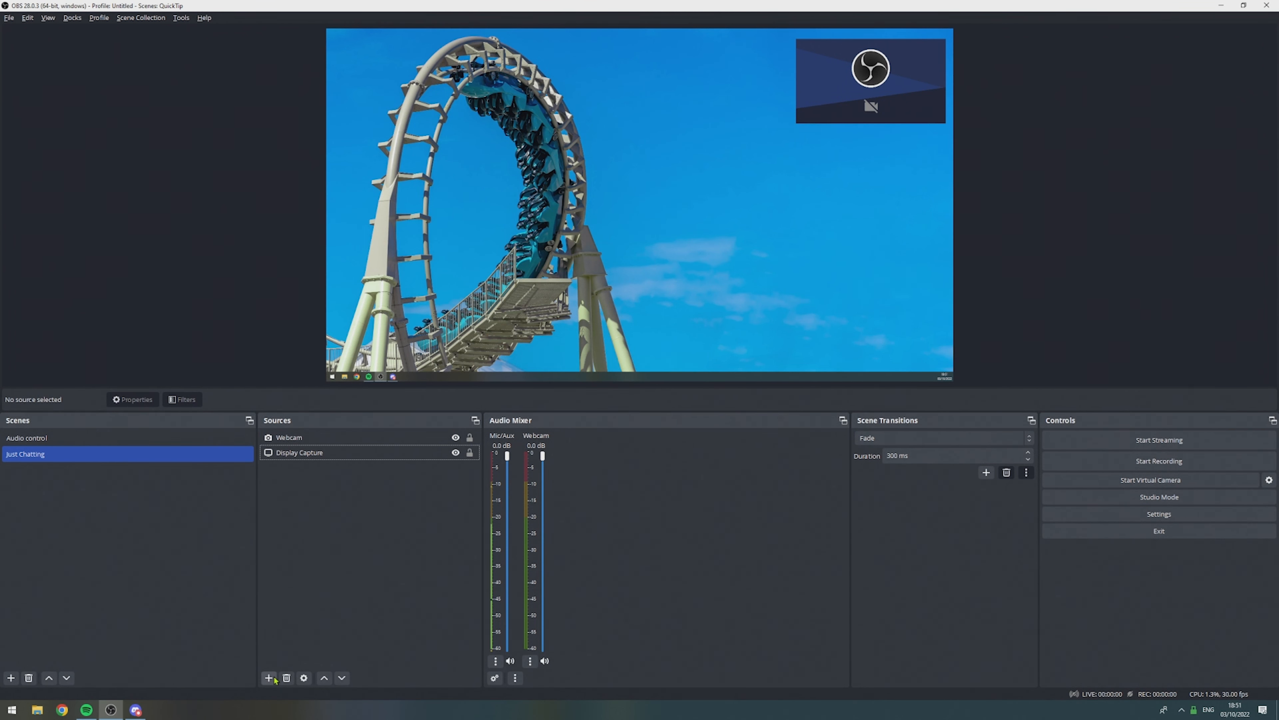
left_click(267, 677)
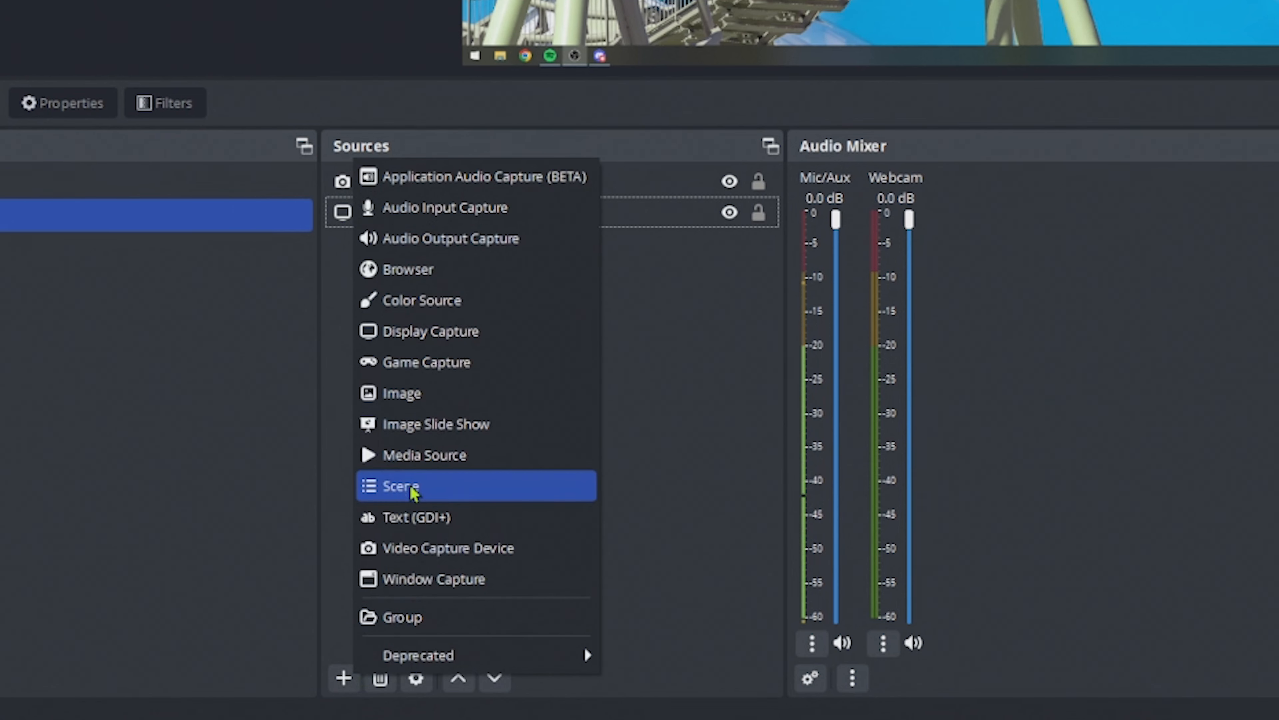
left_click(401, 486)
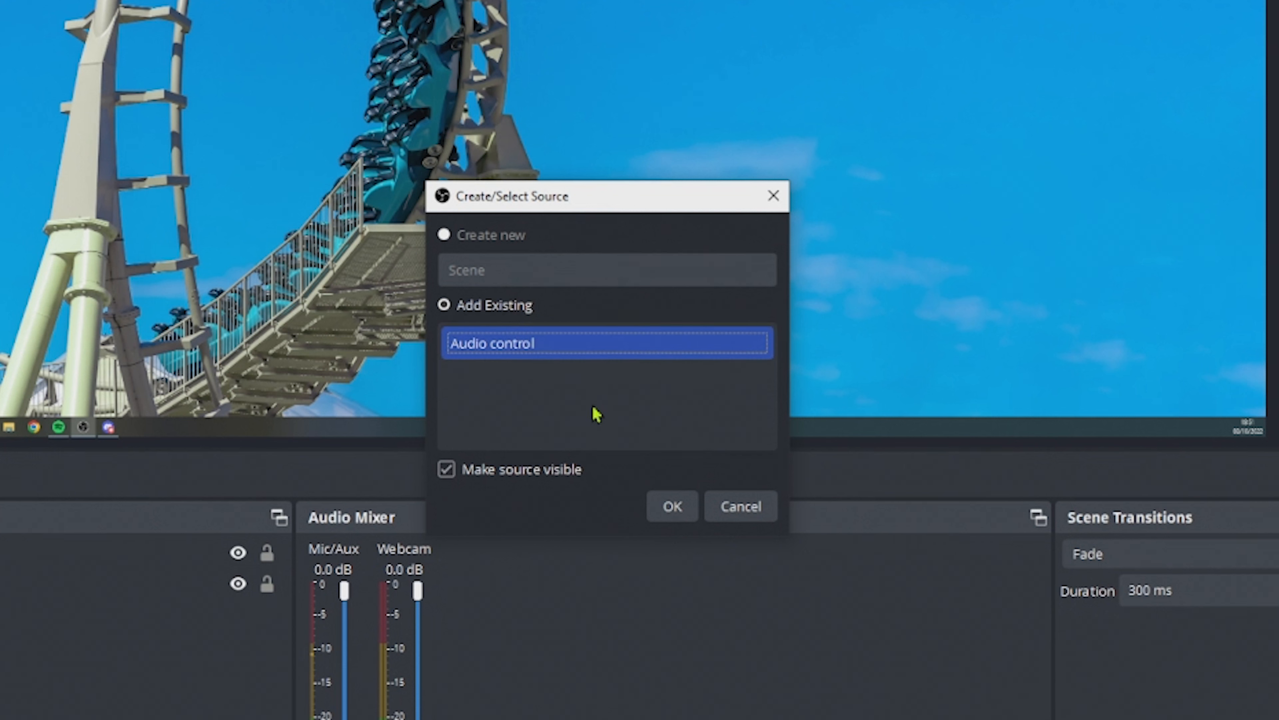
left_click(672, 506)
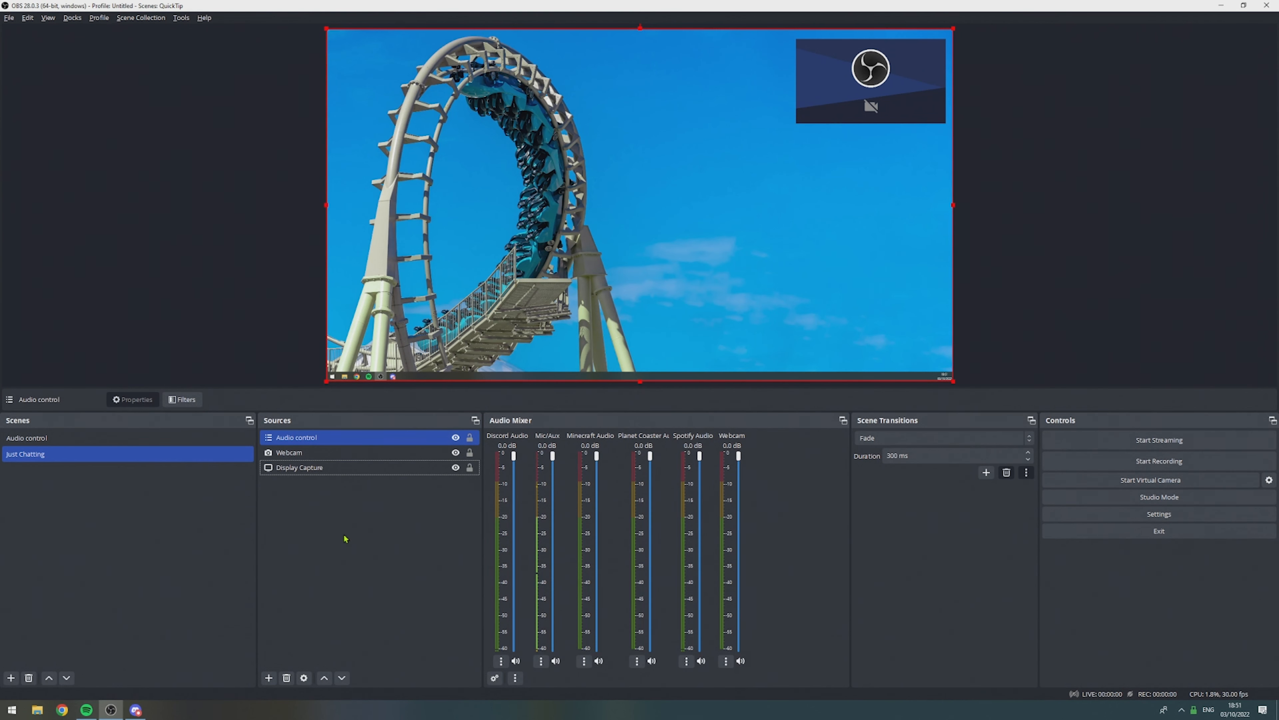
mouse_move(894, 590)
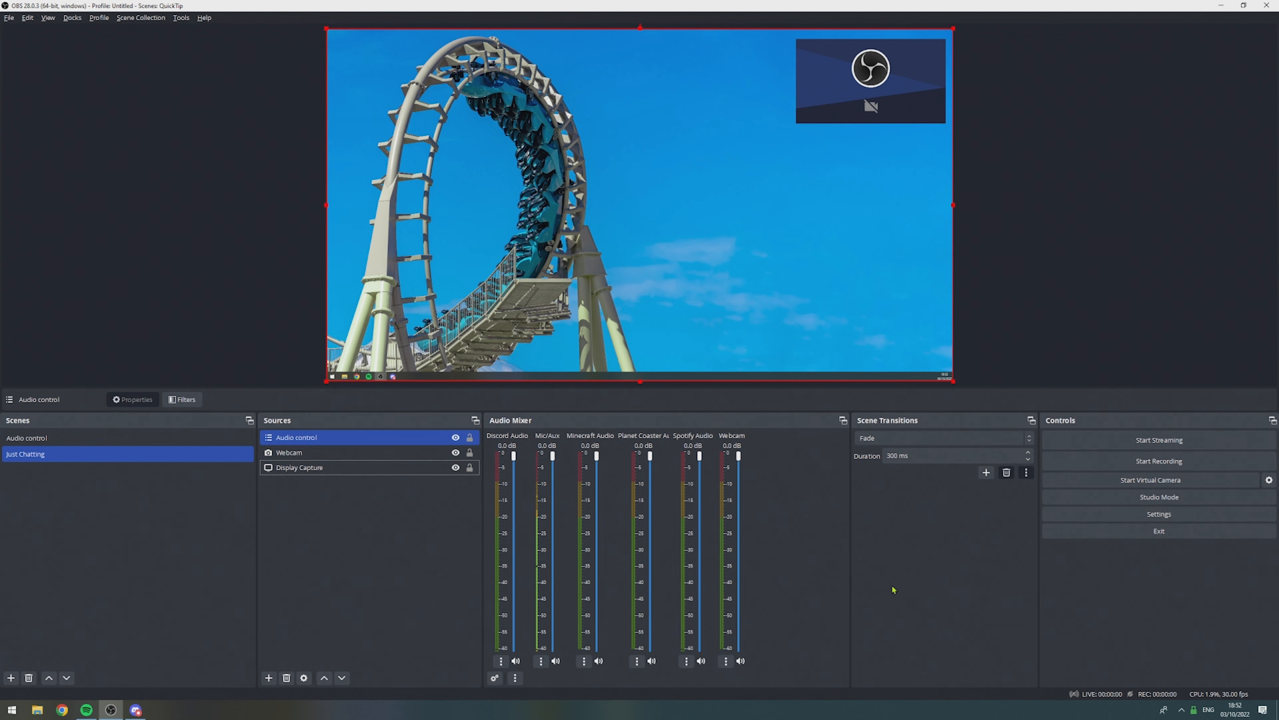
mouse_move(771, 453)
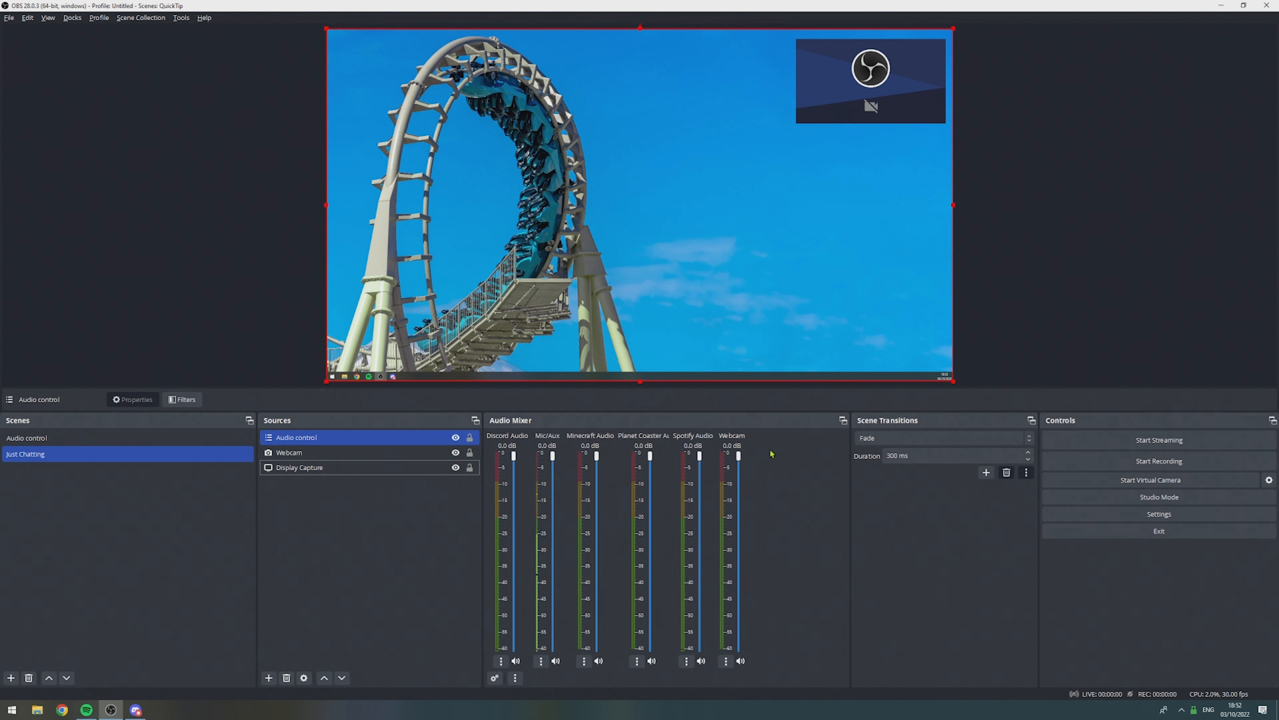
left_click(339, 559)
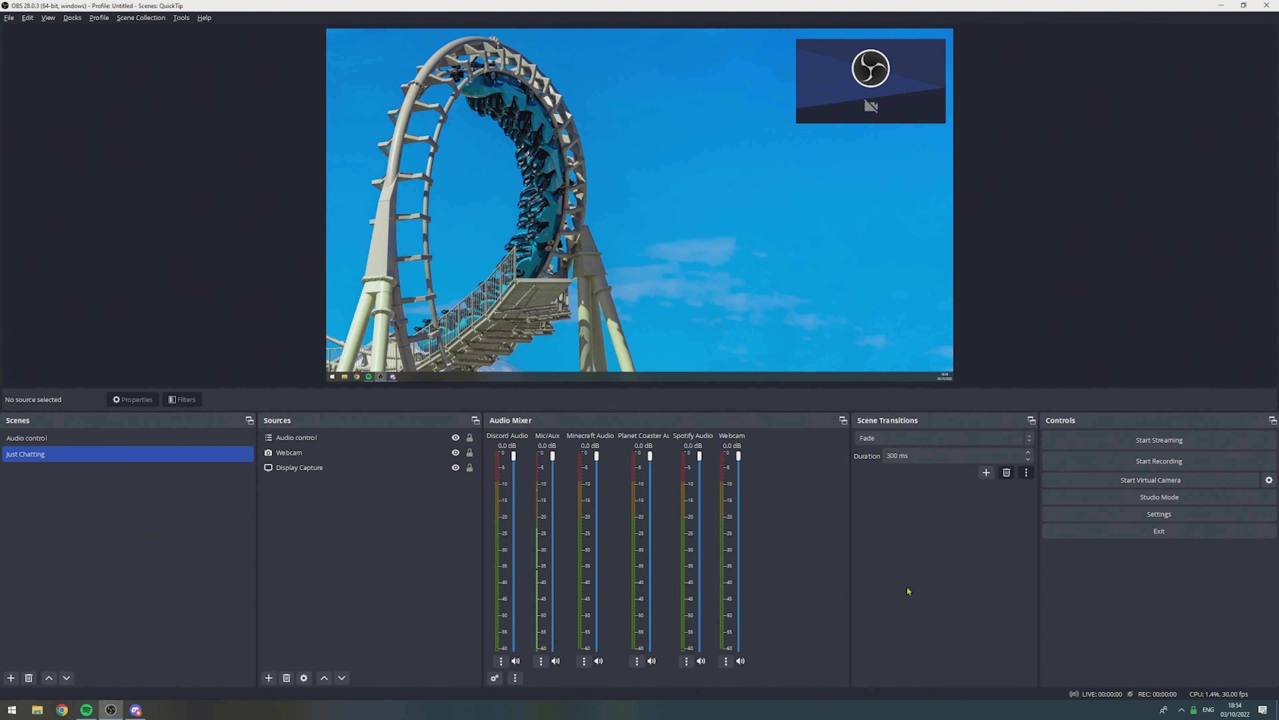
mouse_move(917, 588)
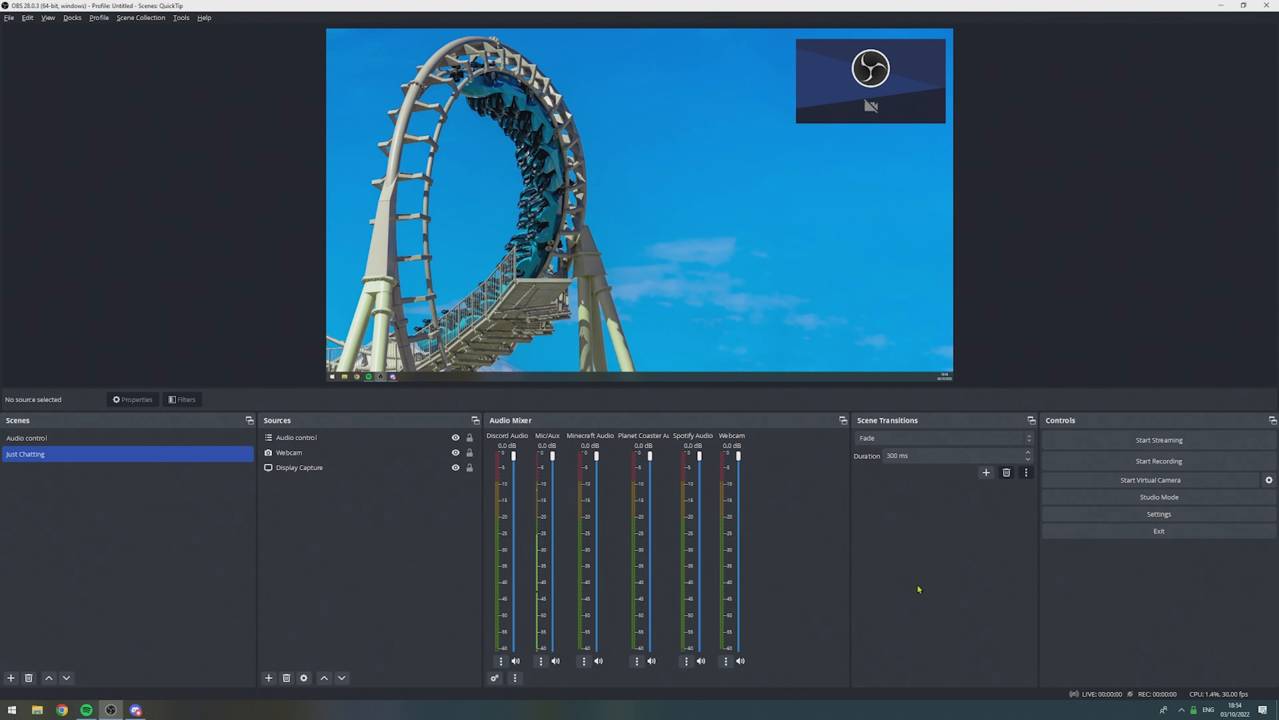
Set Output Mode to Advanced, enable Twitch VOD Track on track 2, and apply
left_click(1158, 513)
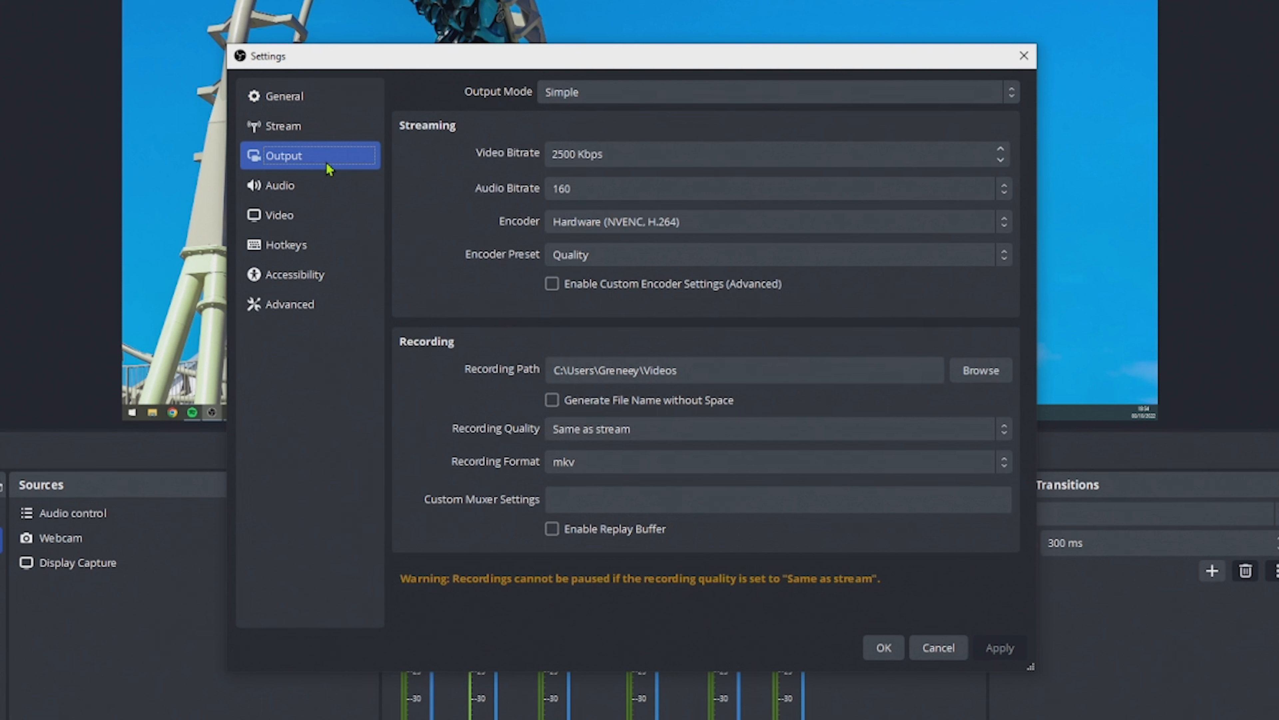
mouse_move(494, 114)
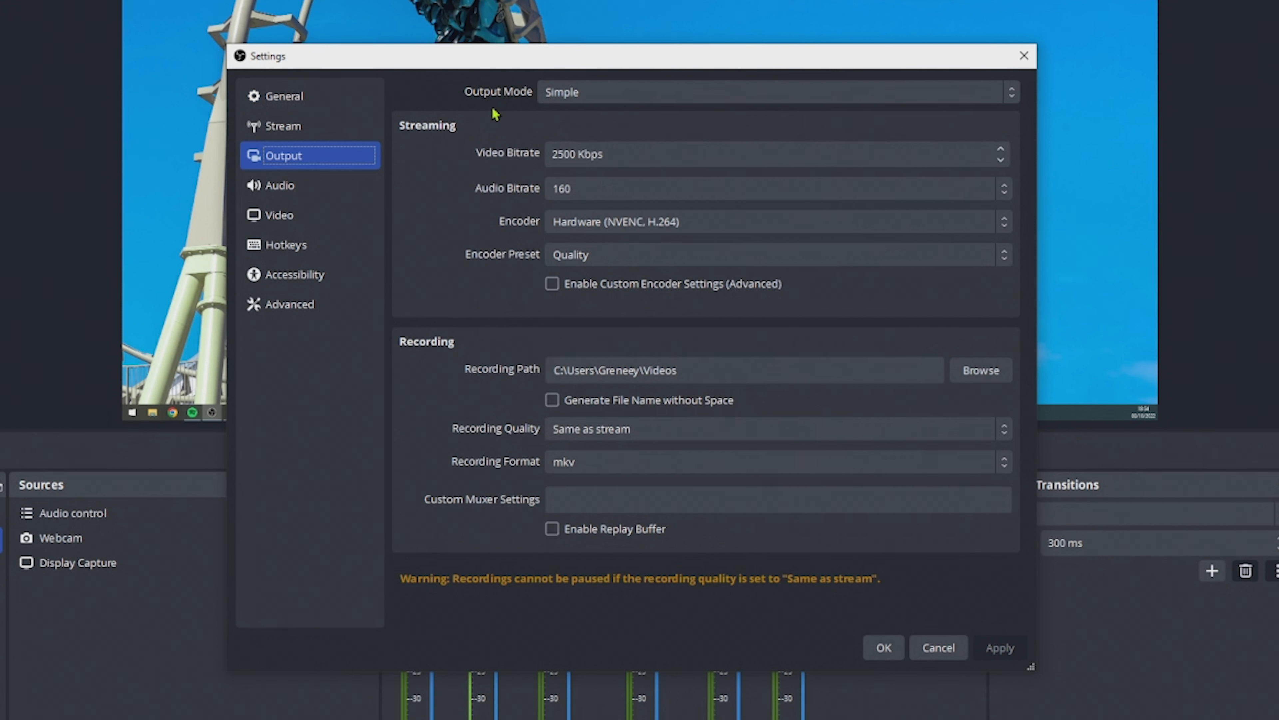
mouse_move(494, 138)
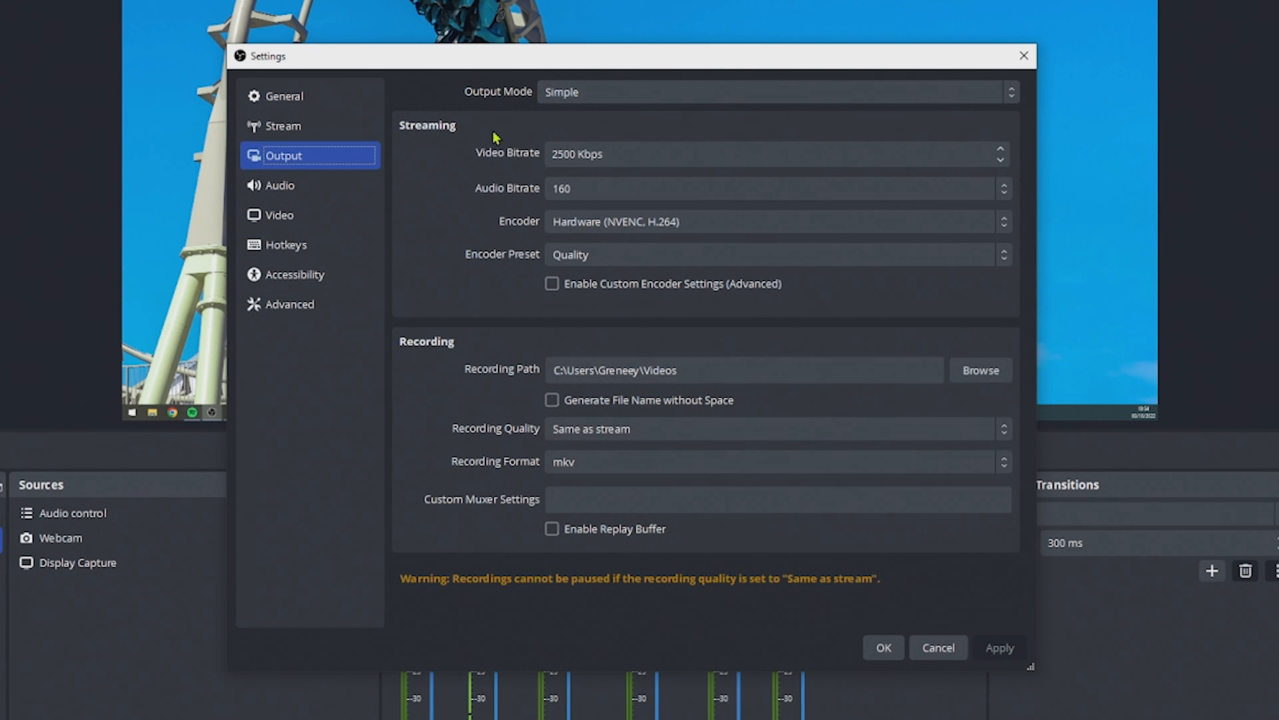
left_click(553, 283)
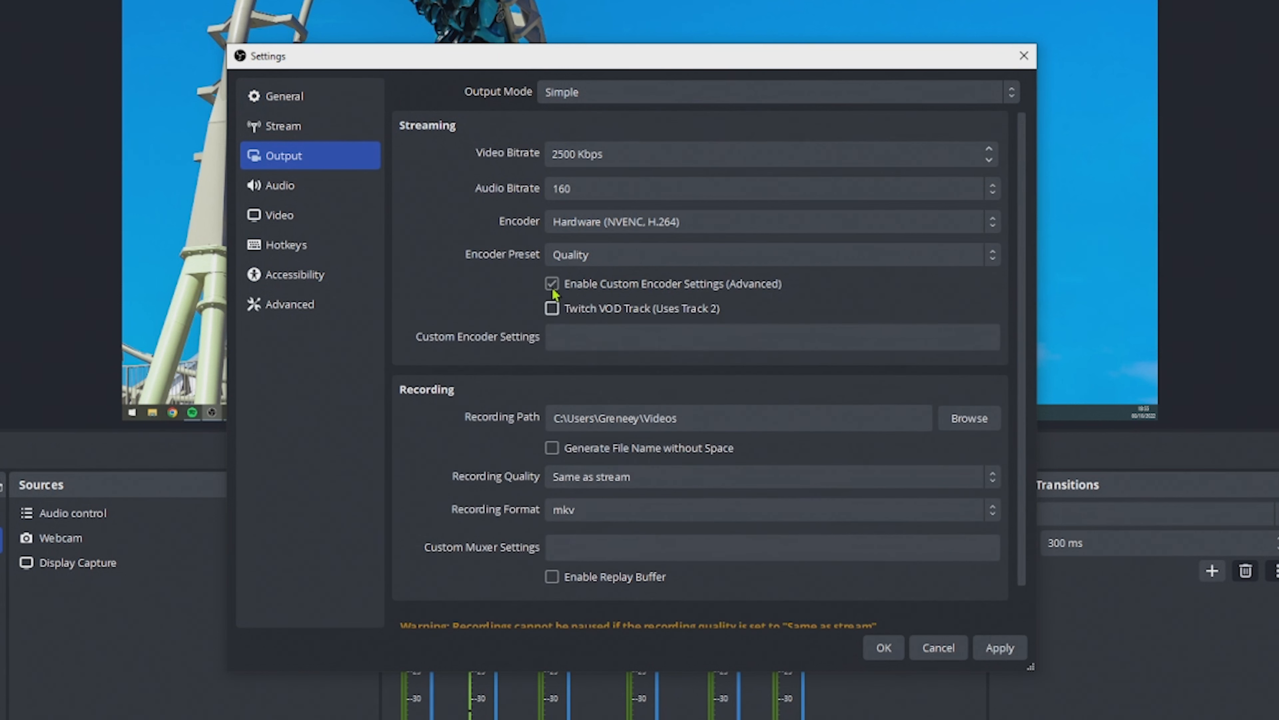
mouse_move(553, 319)
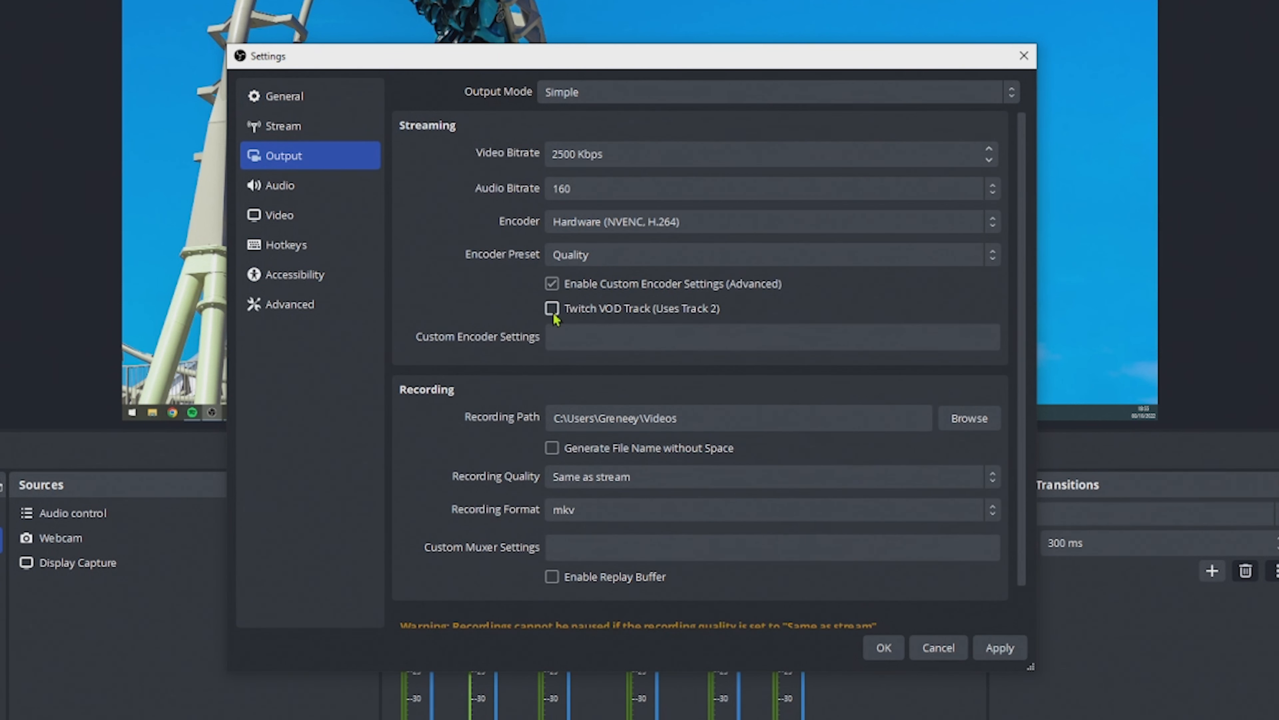
left_click(552, 308)
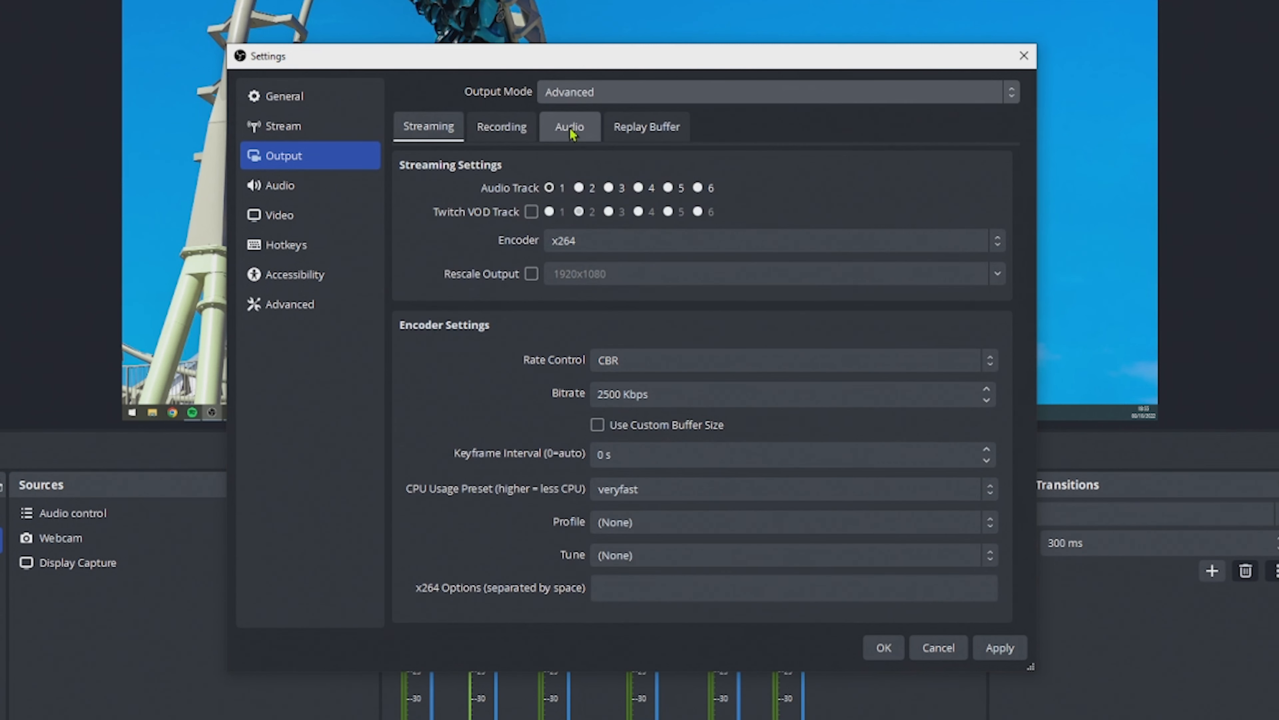
mouse_move(481, 228)
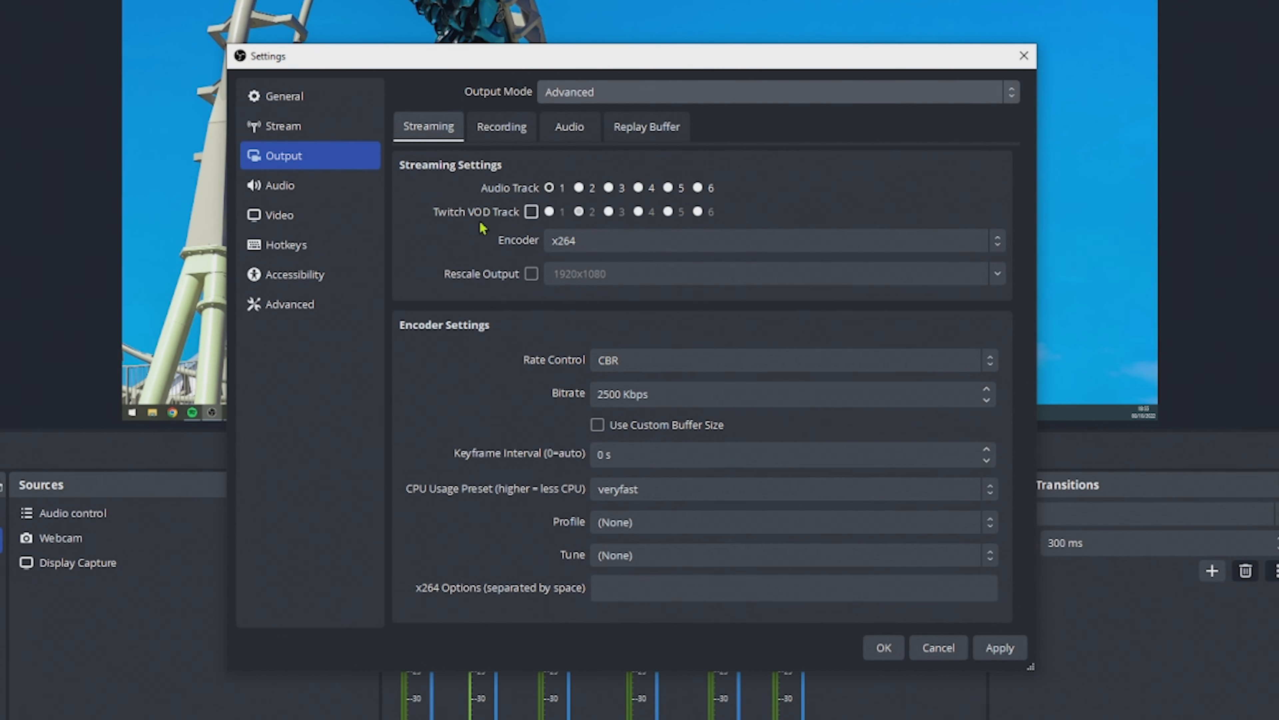
mouse_move(513, 193)
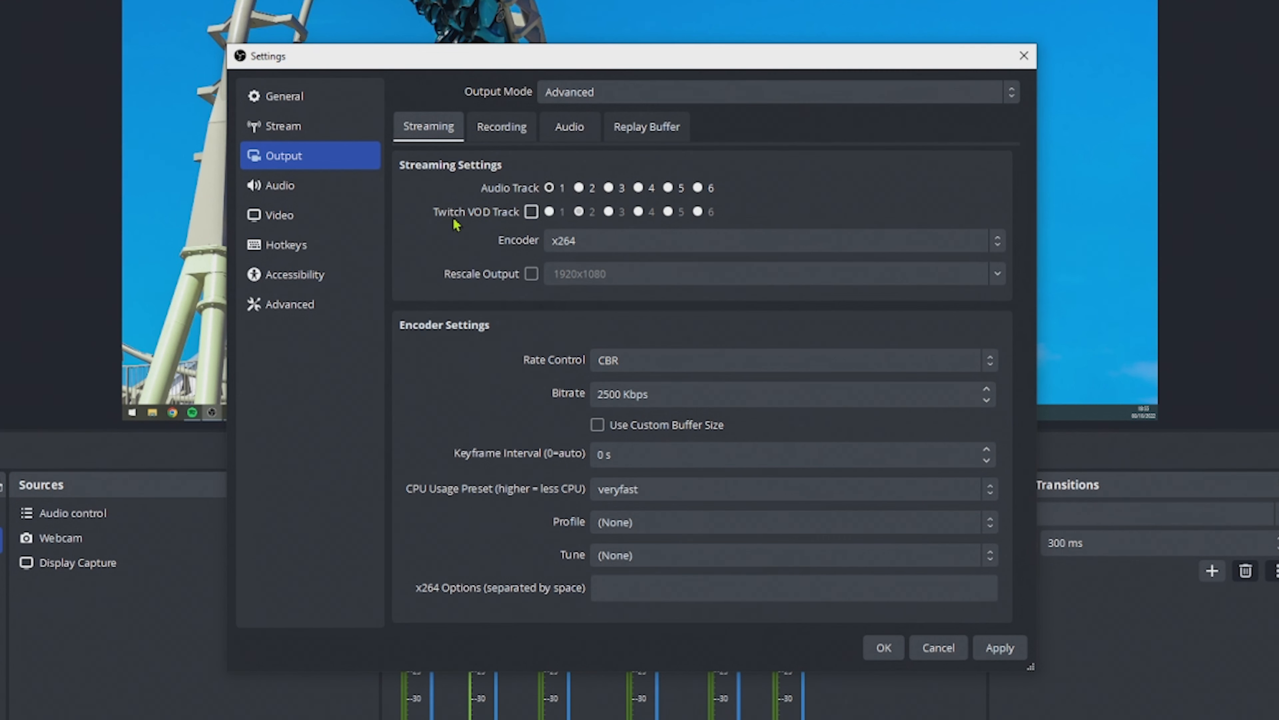
left_click(531, 211)
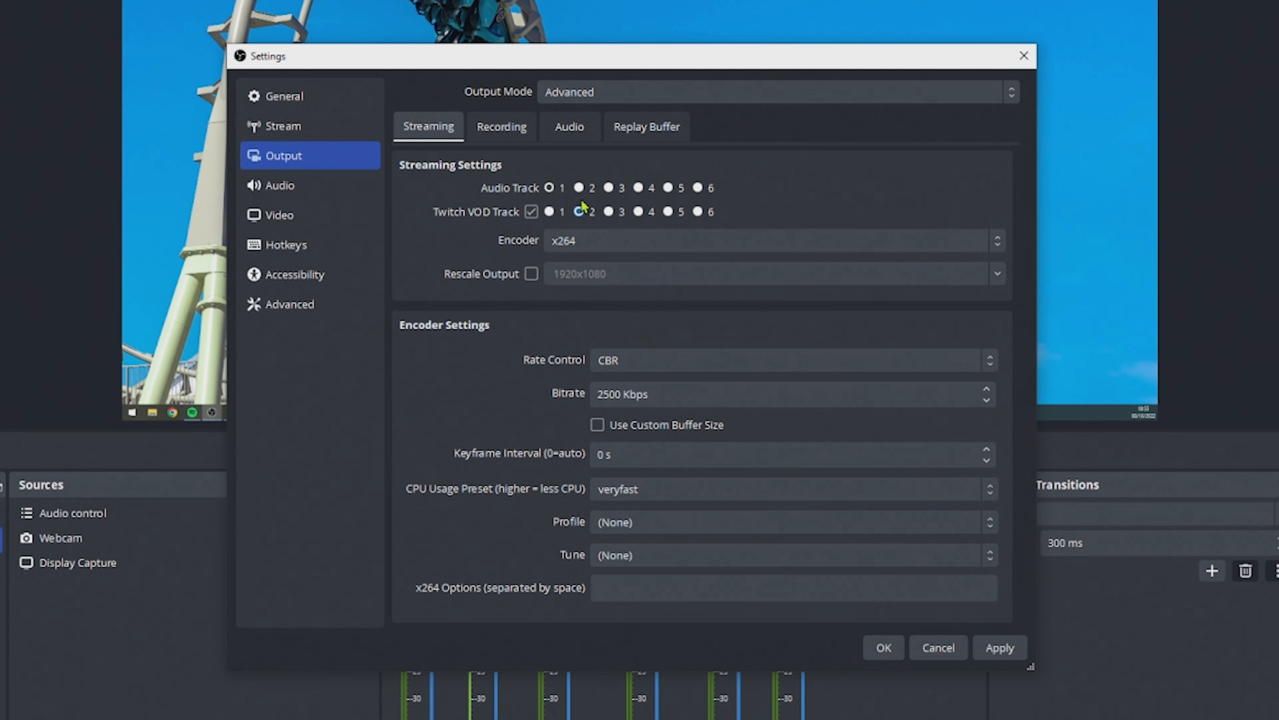
mouse_move(582, 228)
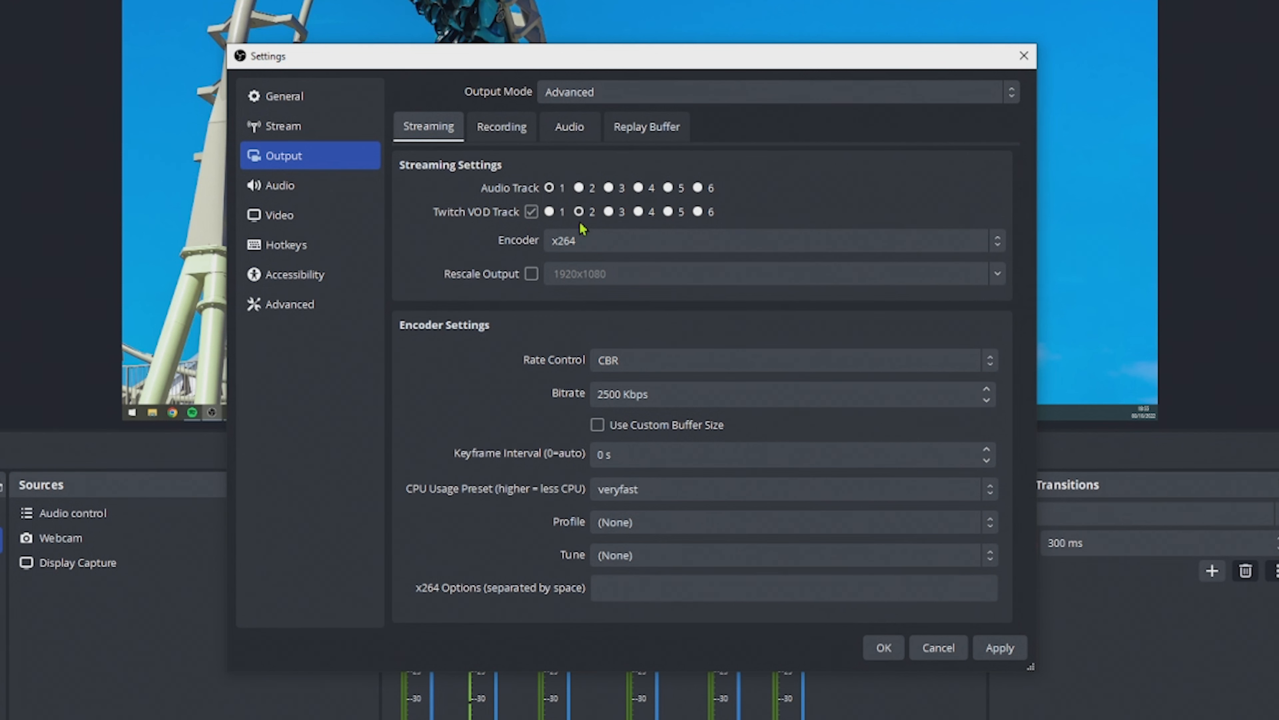
left_click(531, 211)
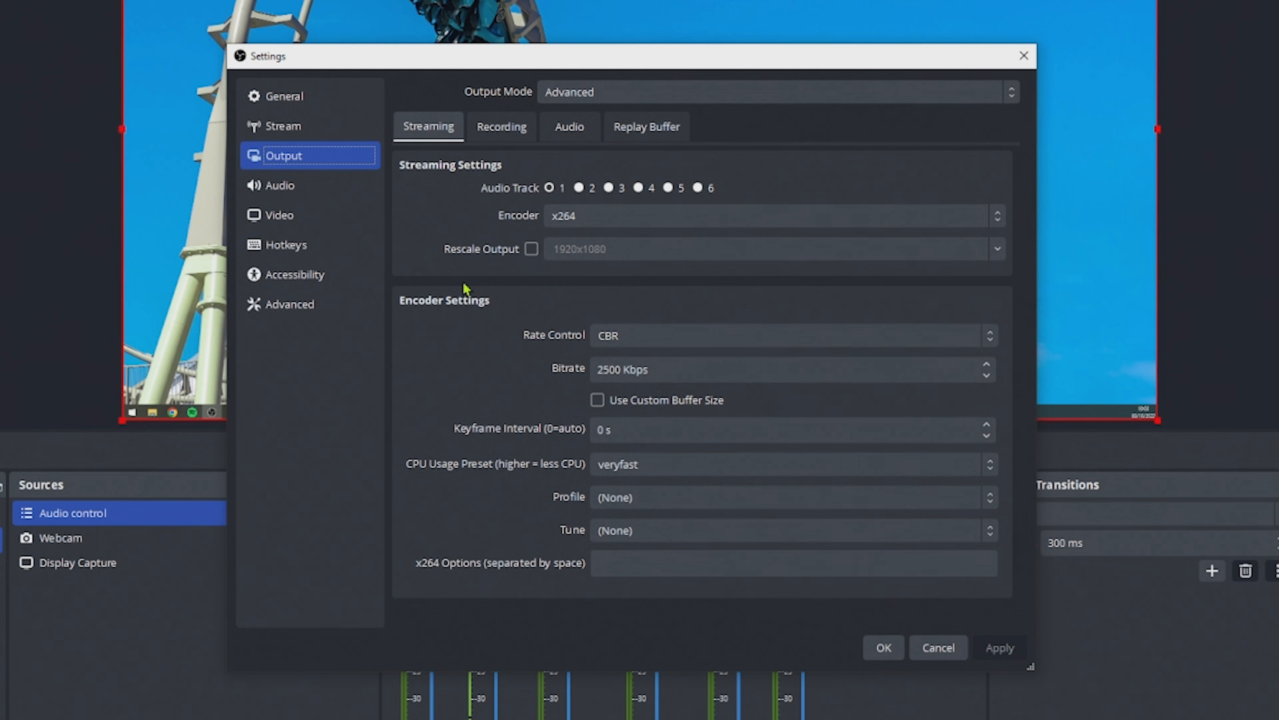
Set the streaming service to Twitch in Stream settings and confirm with OK
left_click(283, 126)
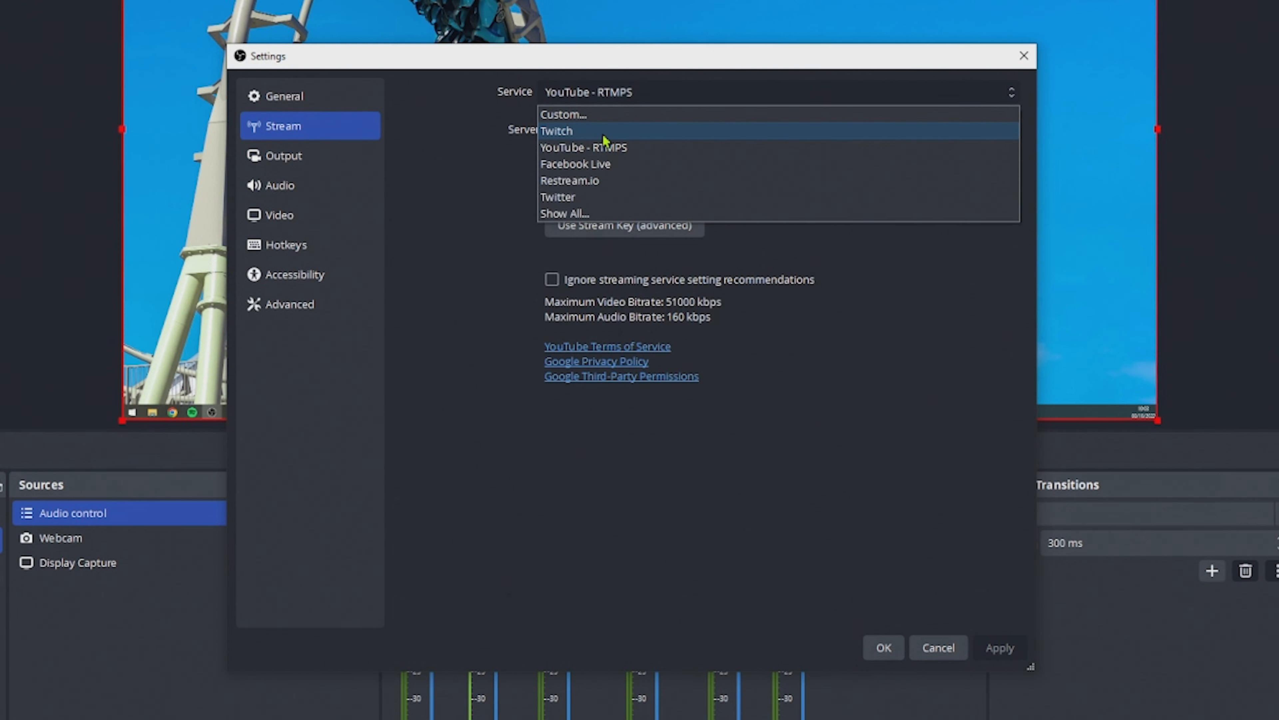
left_click(555, 130)
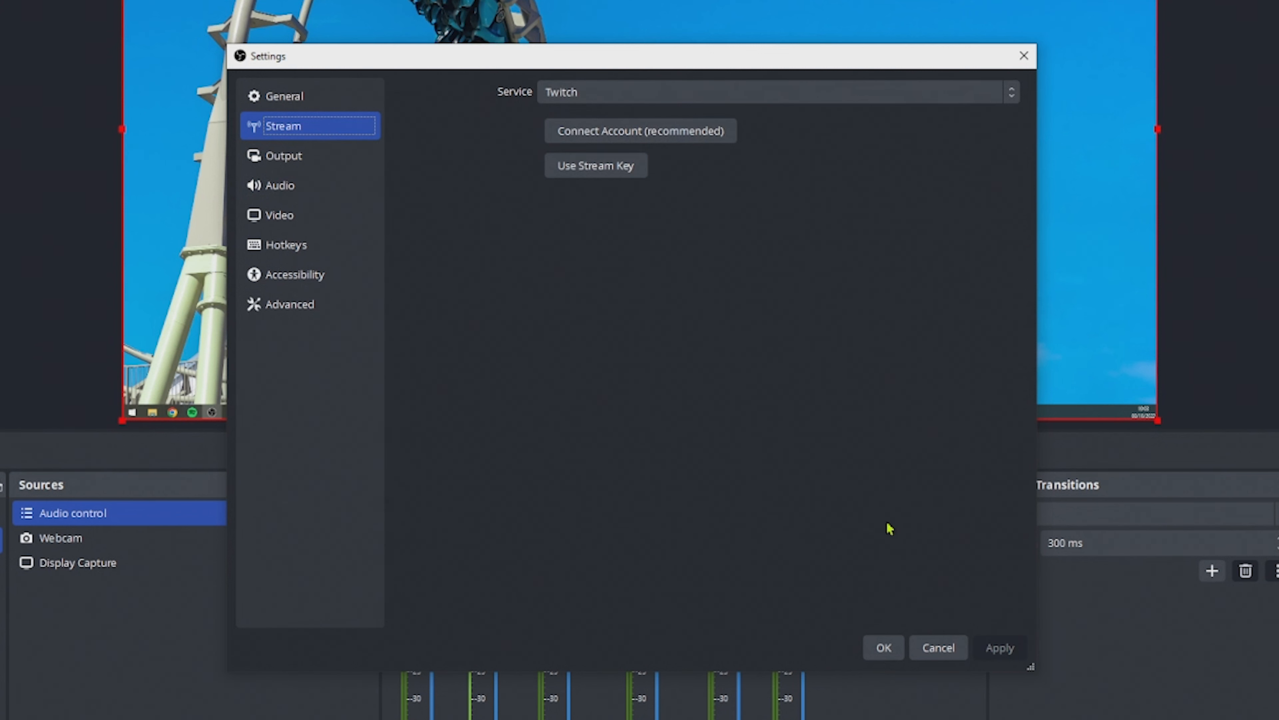
left_click(284, 155)
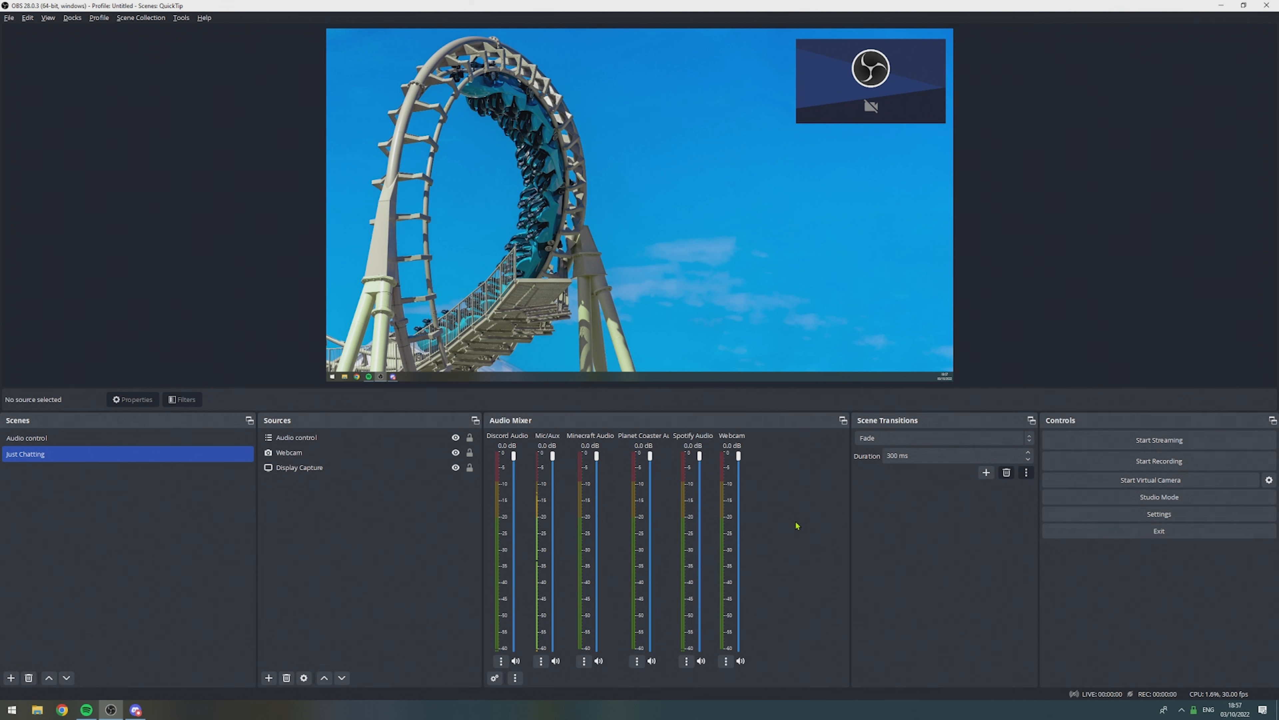
mouse_move(512, 542)
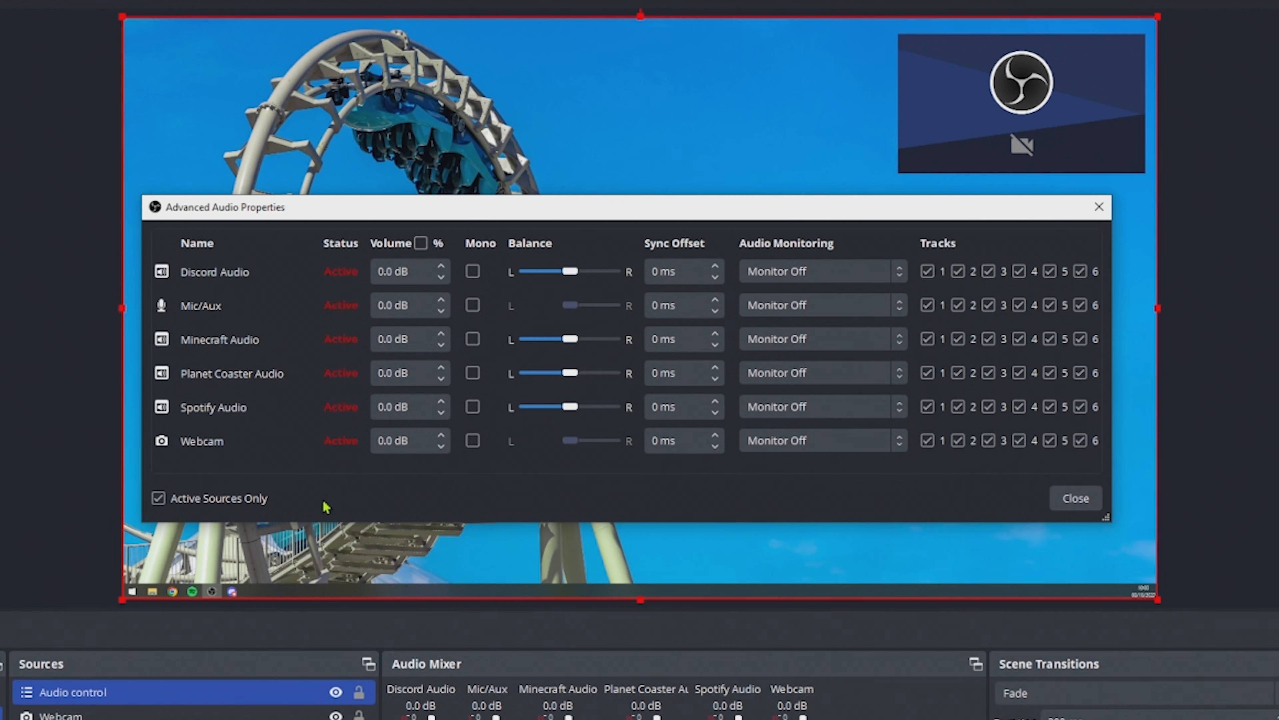
Untick track 2 for Spotify Audio in Advanced Audio Properties and close the dialog
left_click(958, 407)
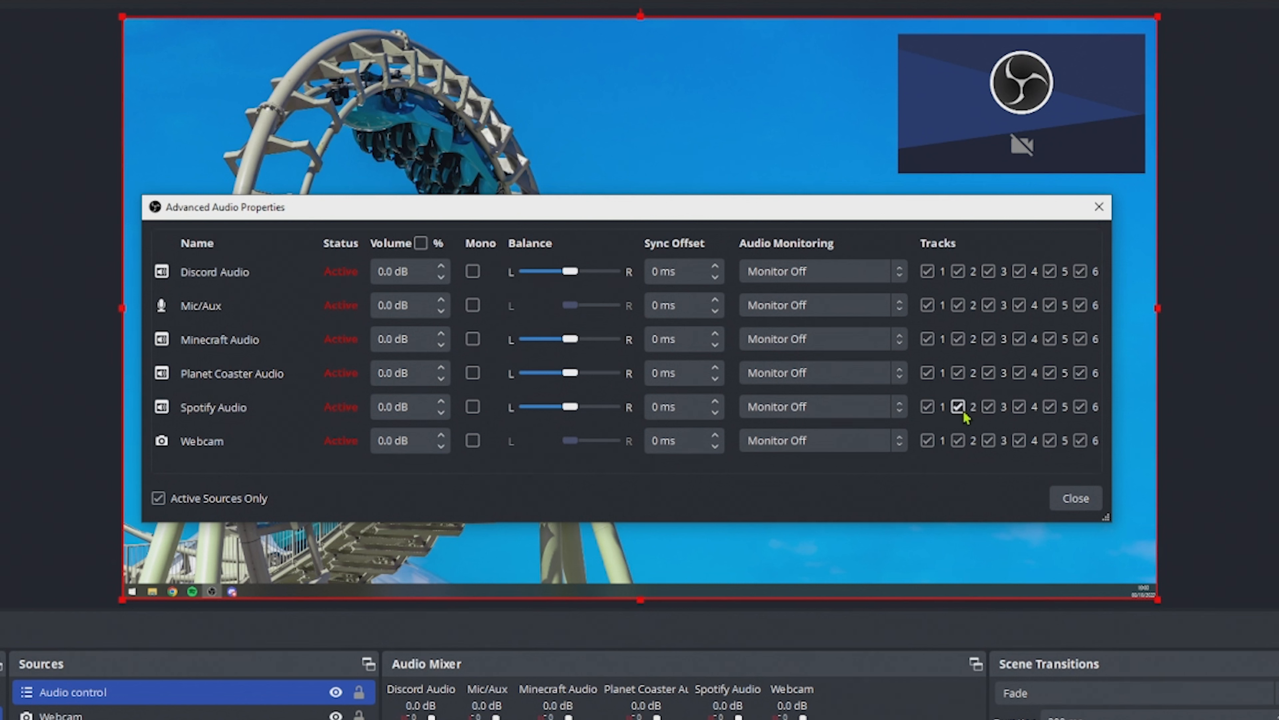
mouse_move(963, 421)
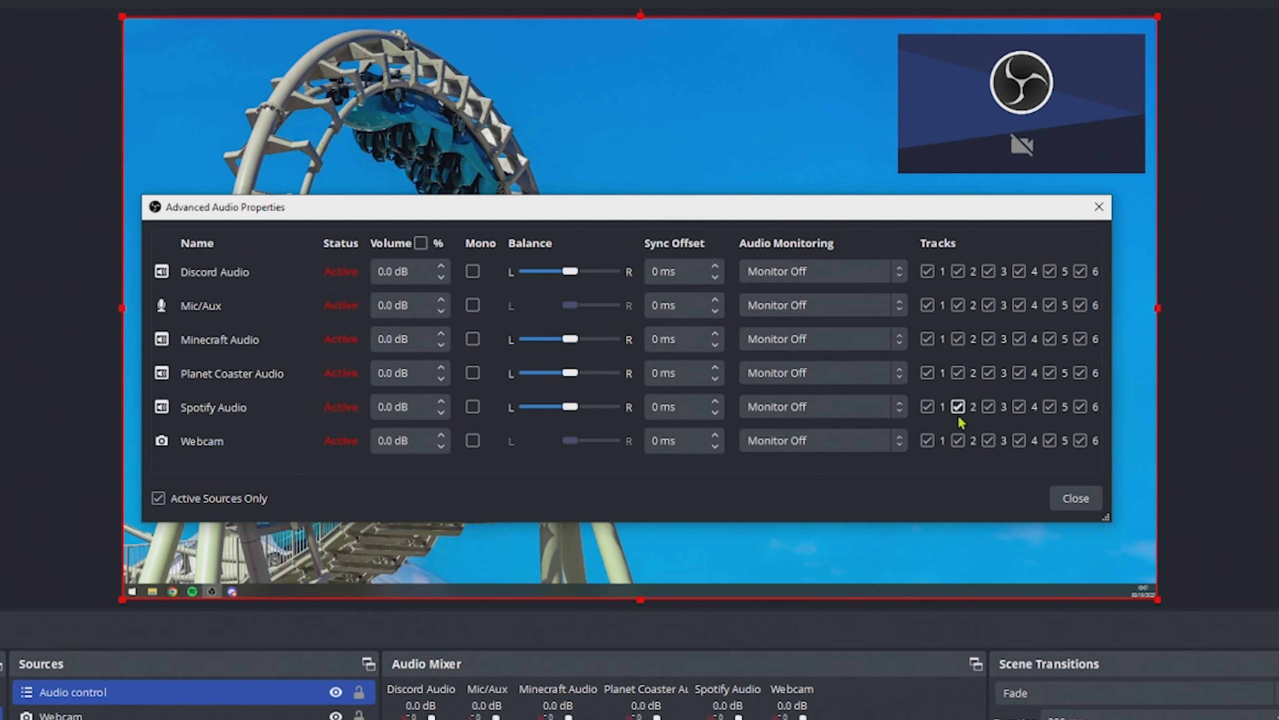
left_click(959, 406)
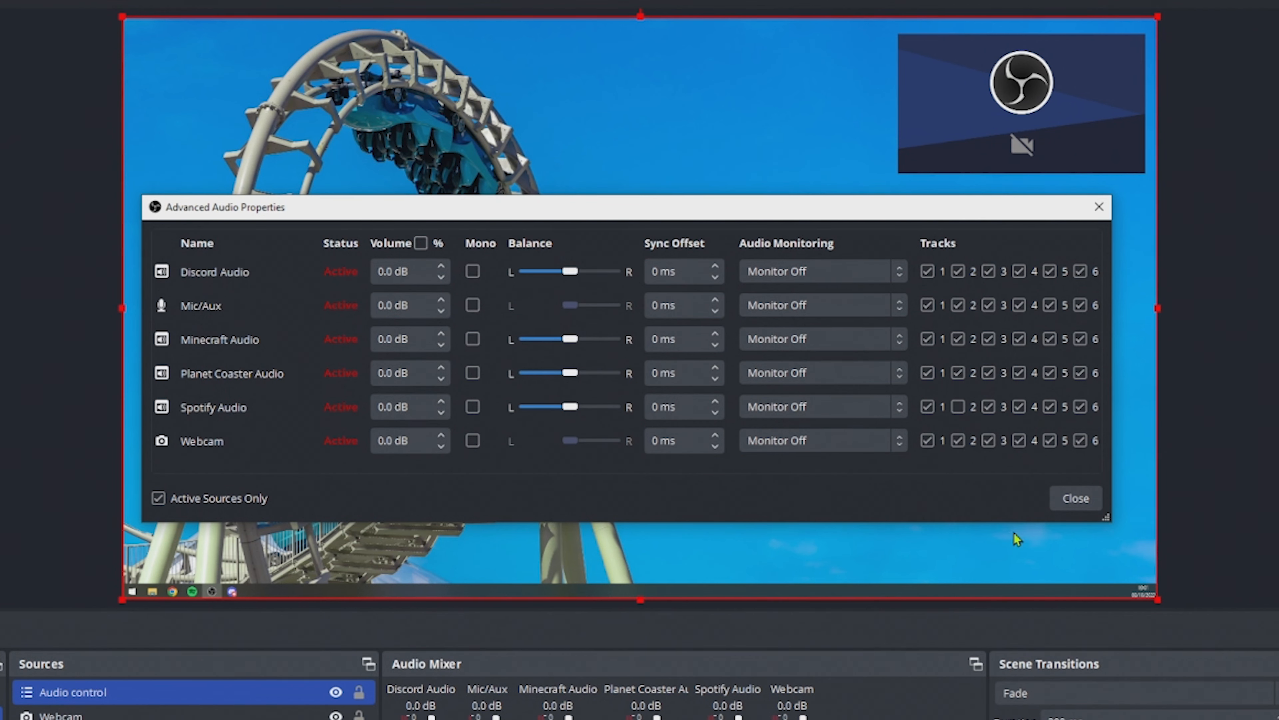
left_click(1075, 498)
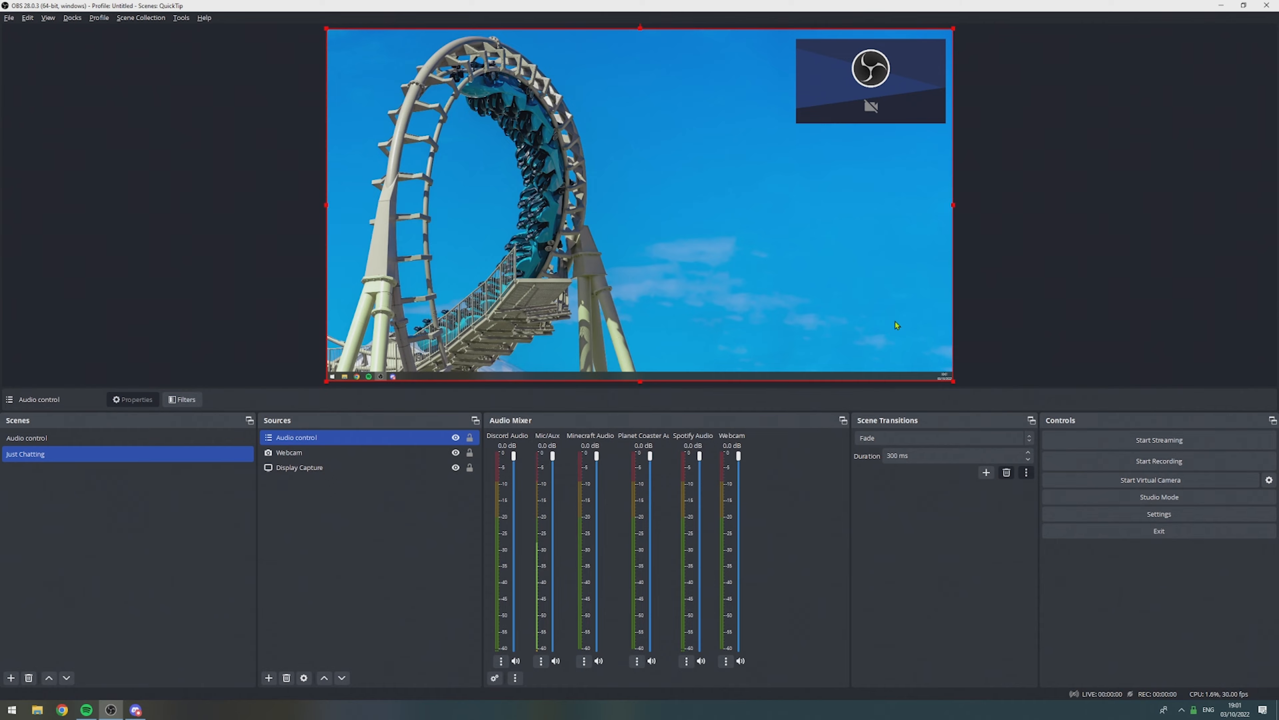